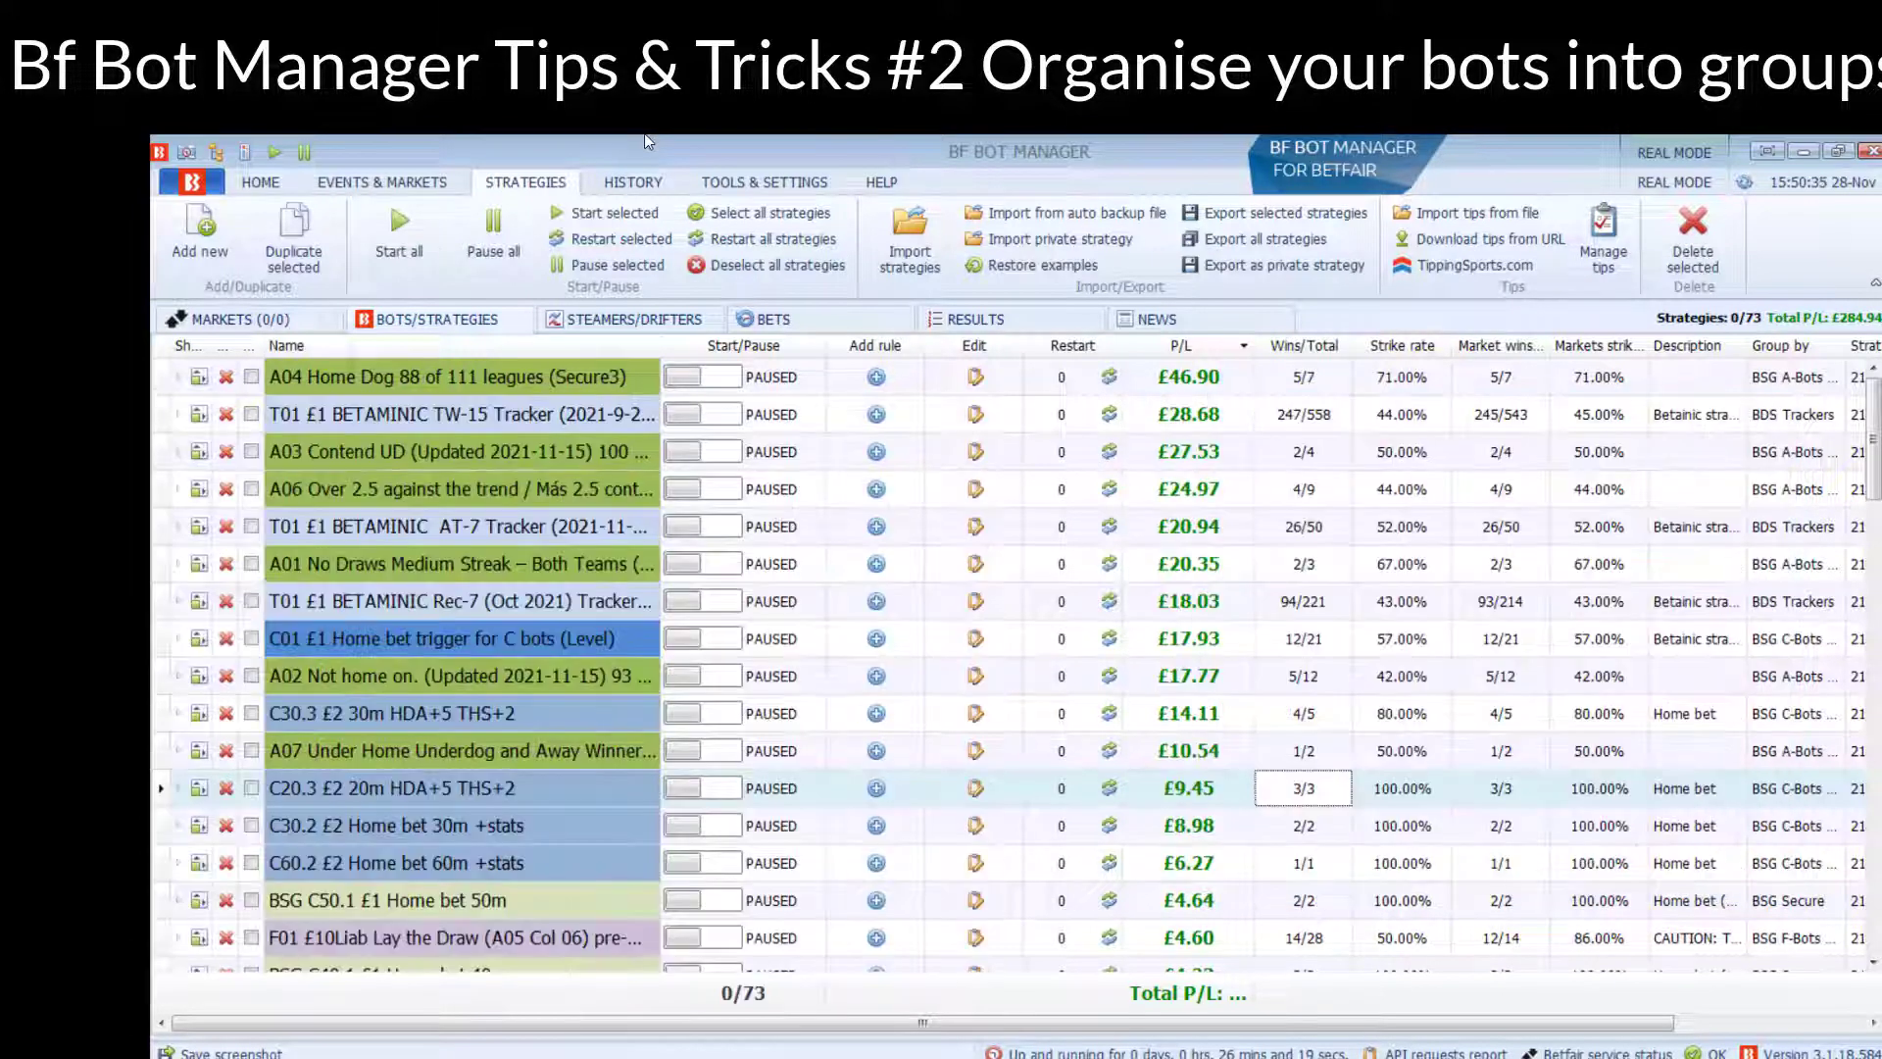
mouse_move(683, 404)
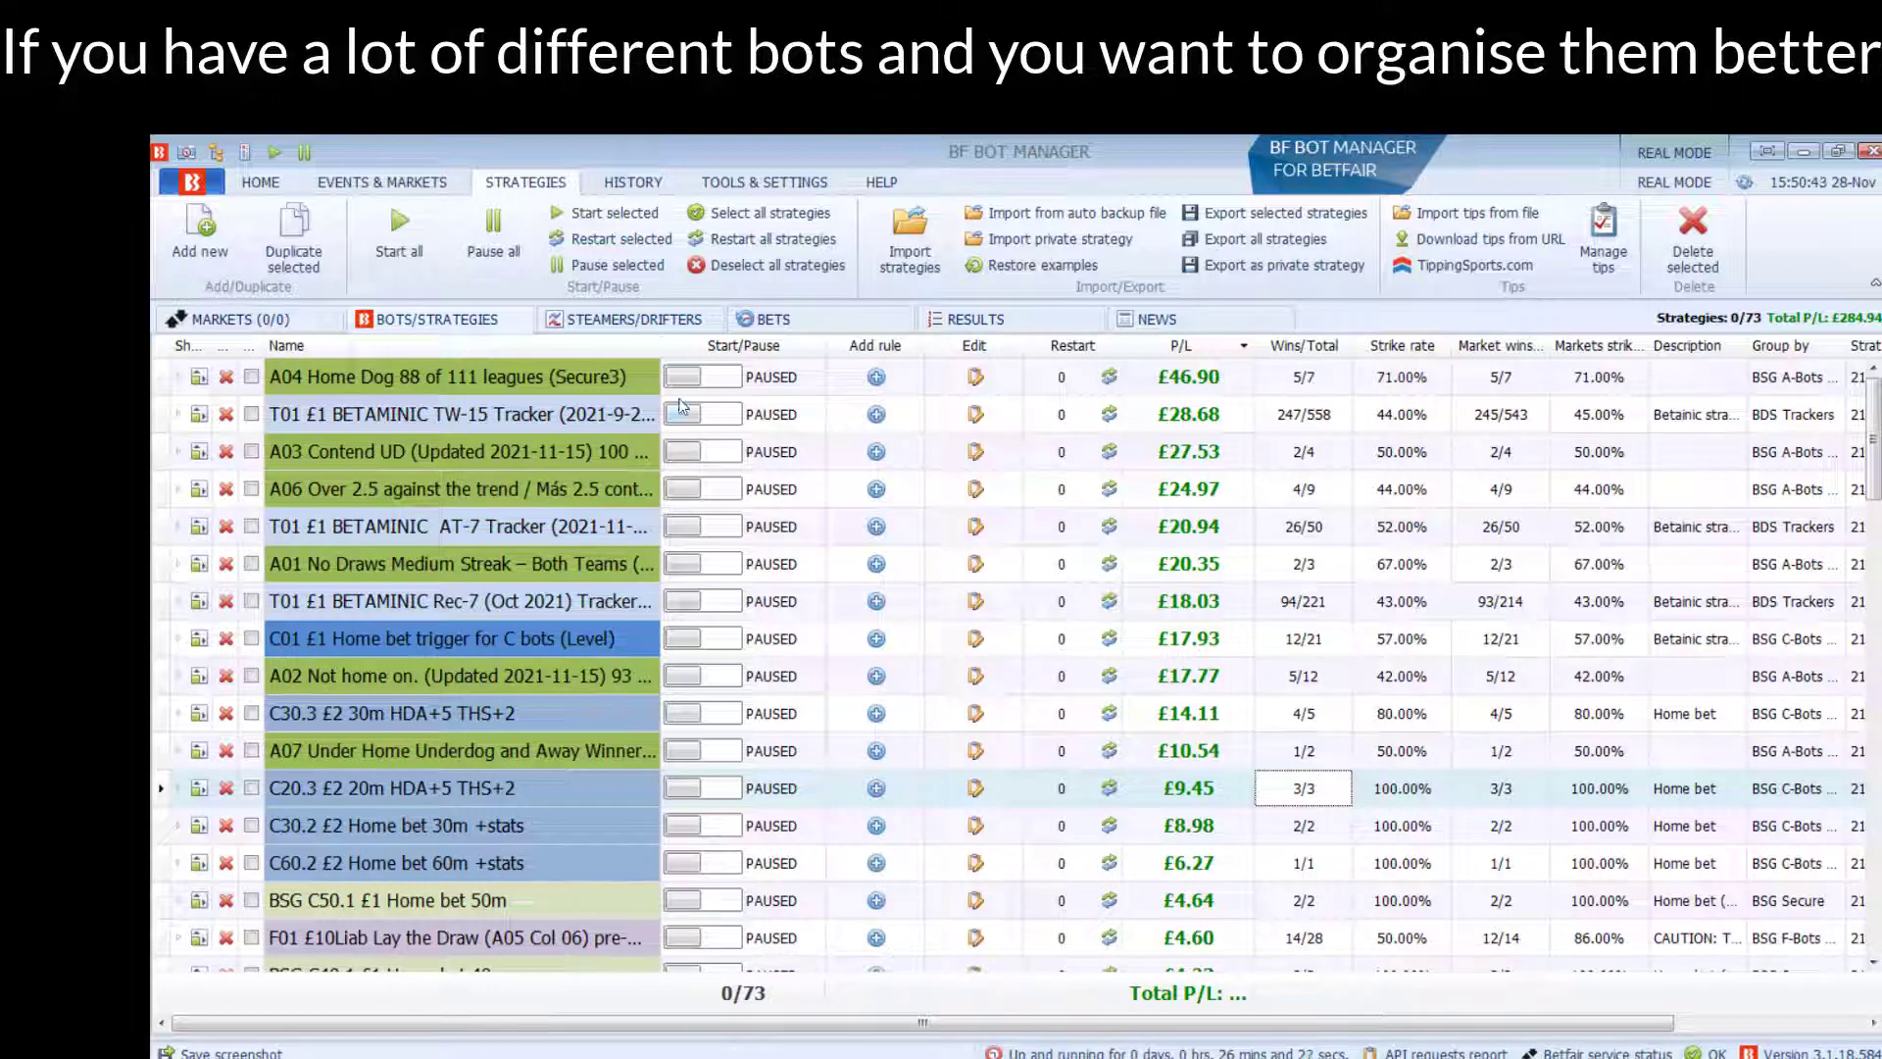
mouse_move(392, 676)
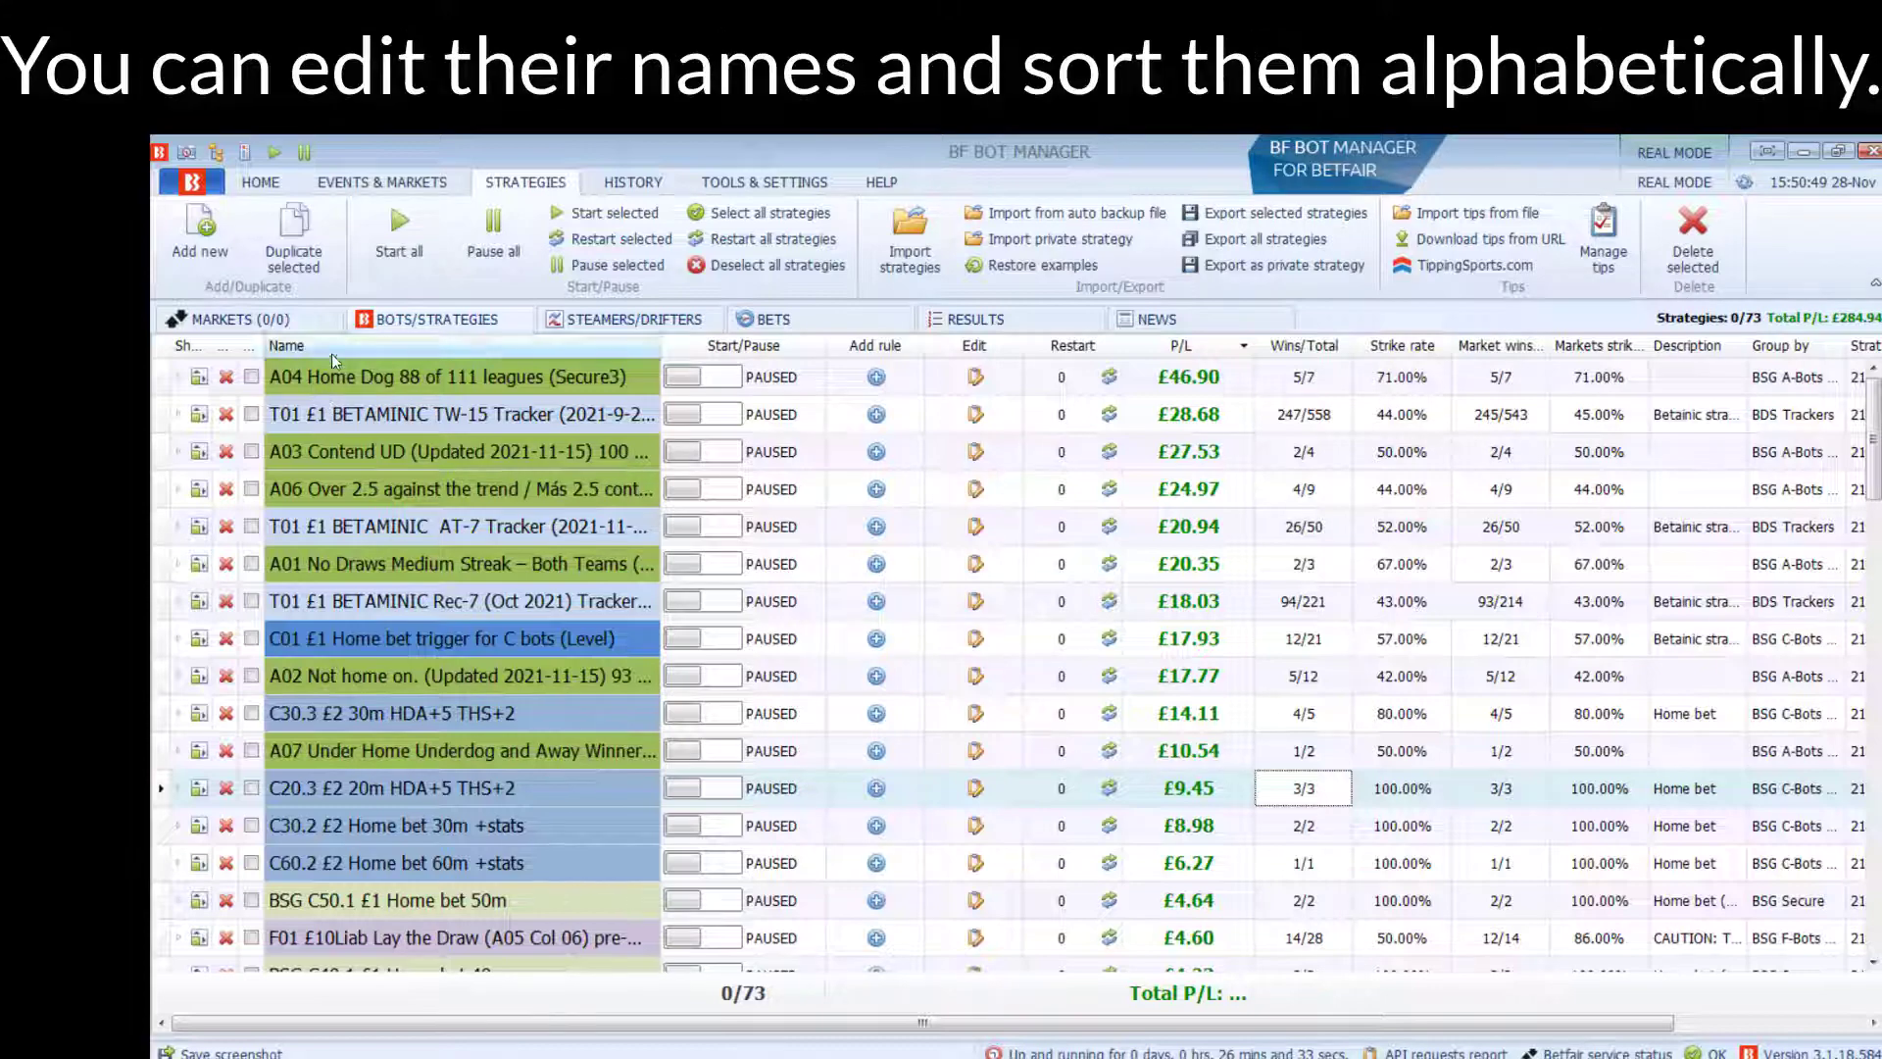
Step: Group the strategies grid by the Group by column into collapsed named groups with P/L totals
left_click(286, 345)
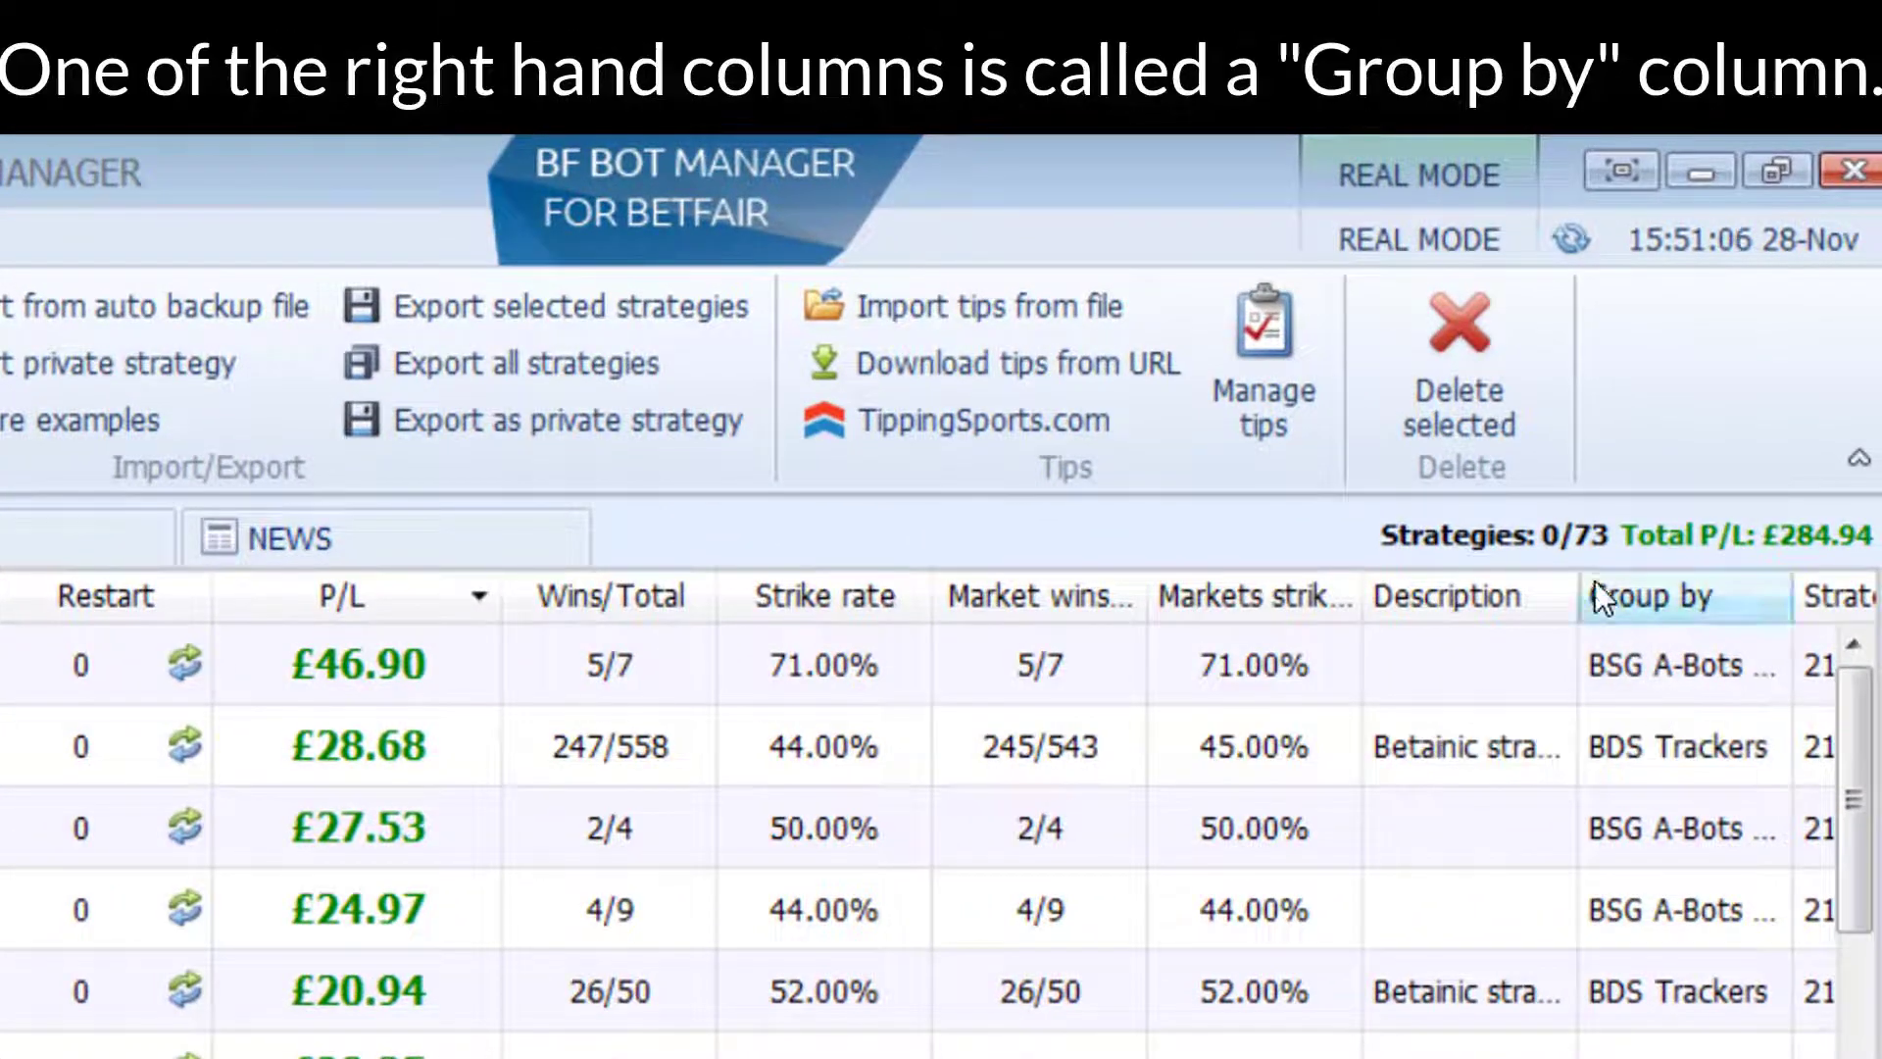
mouse_move(1705, 623)
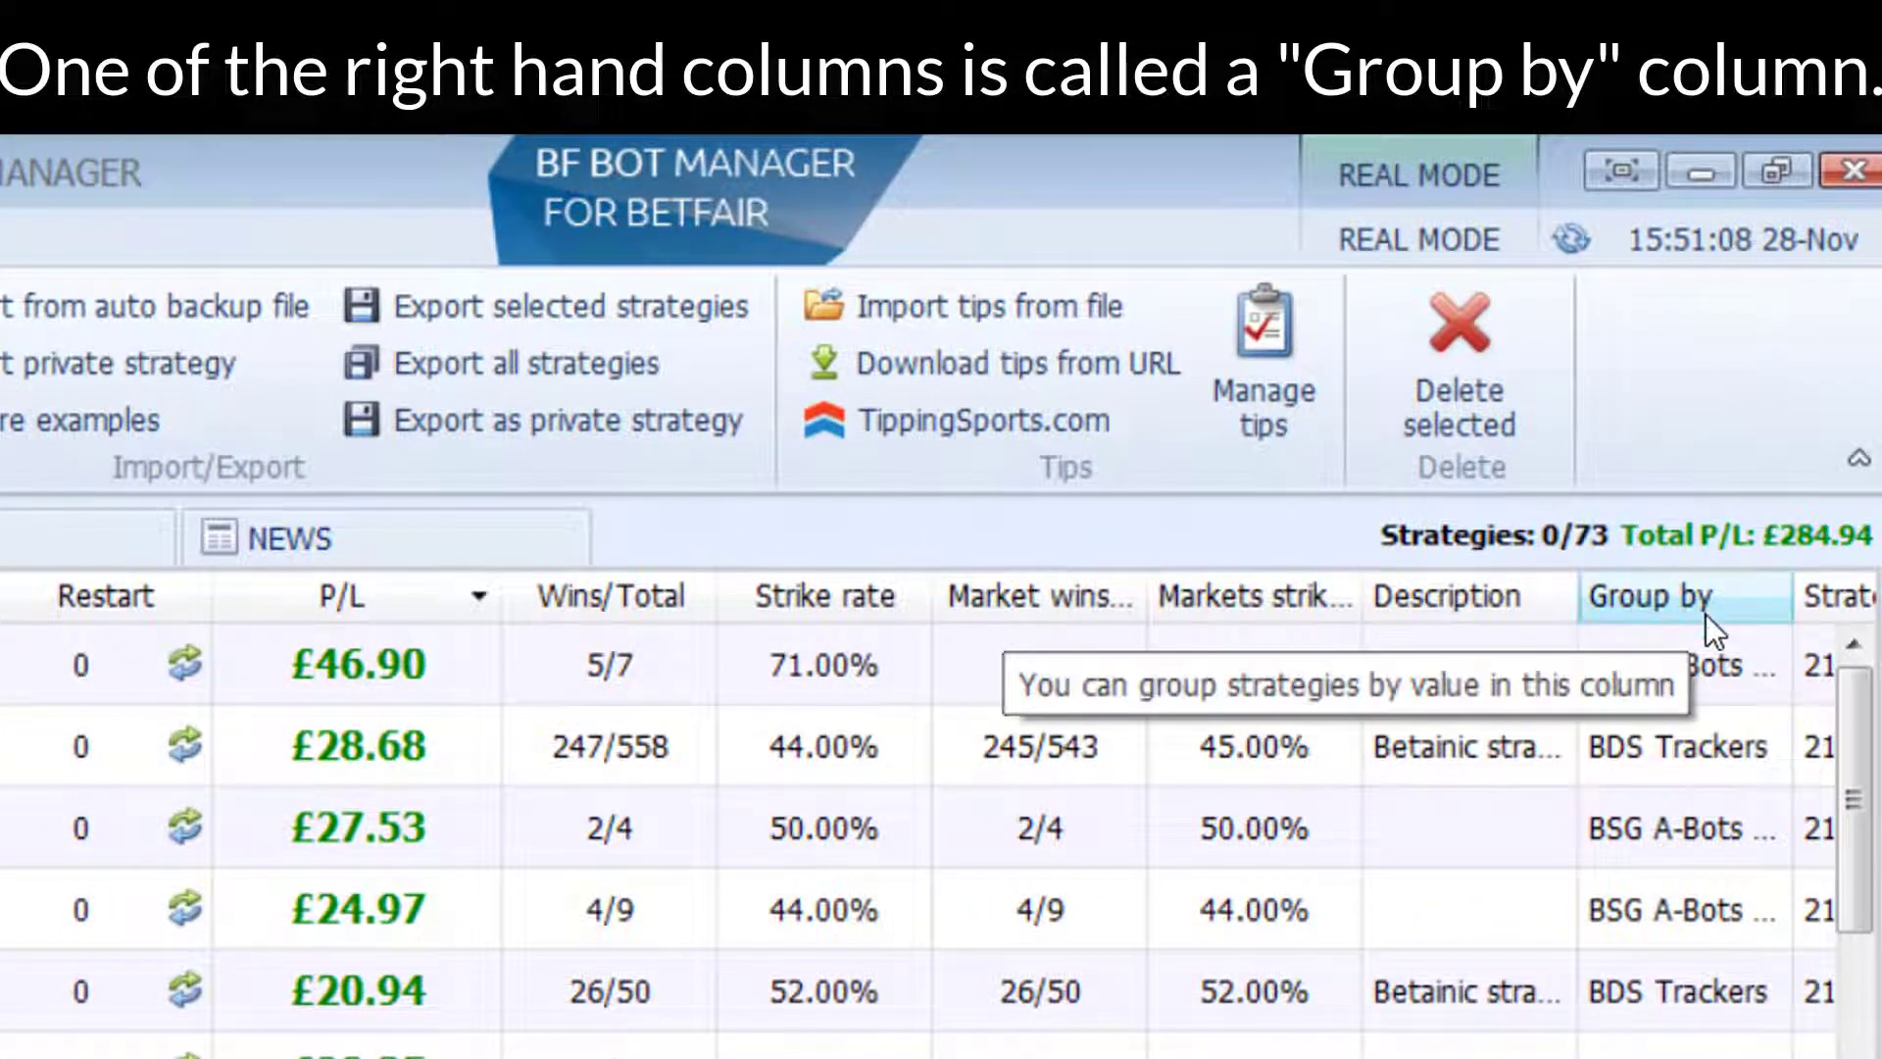
right_click(1690, 596)
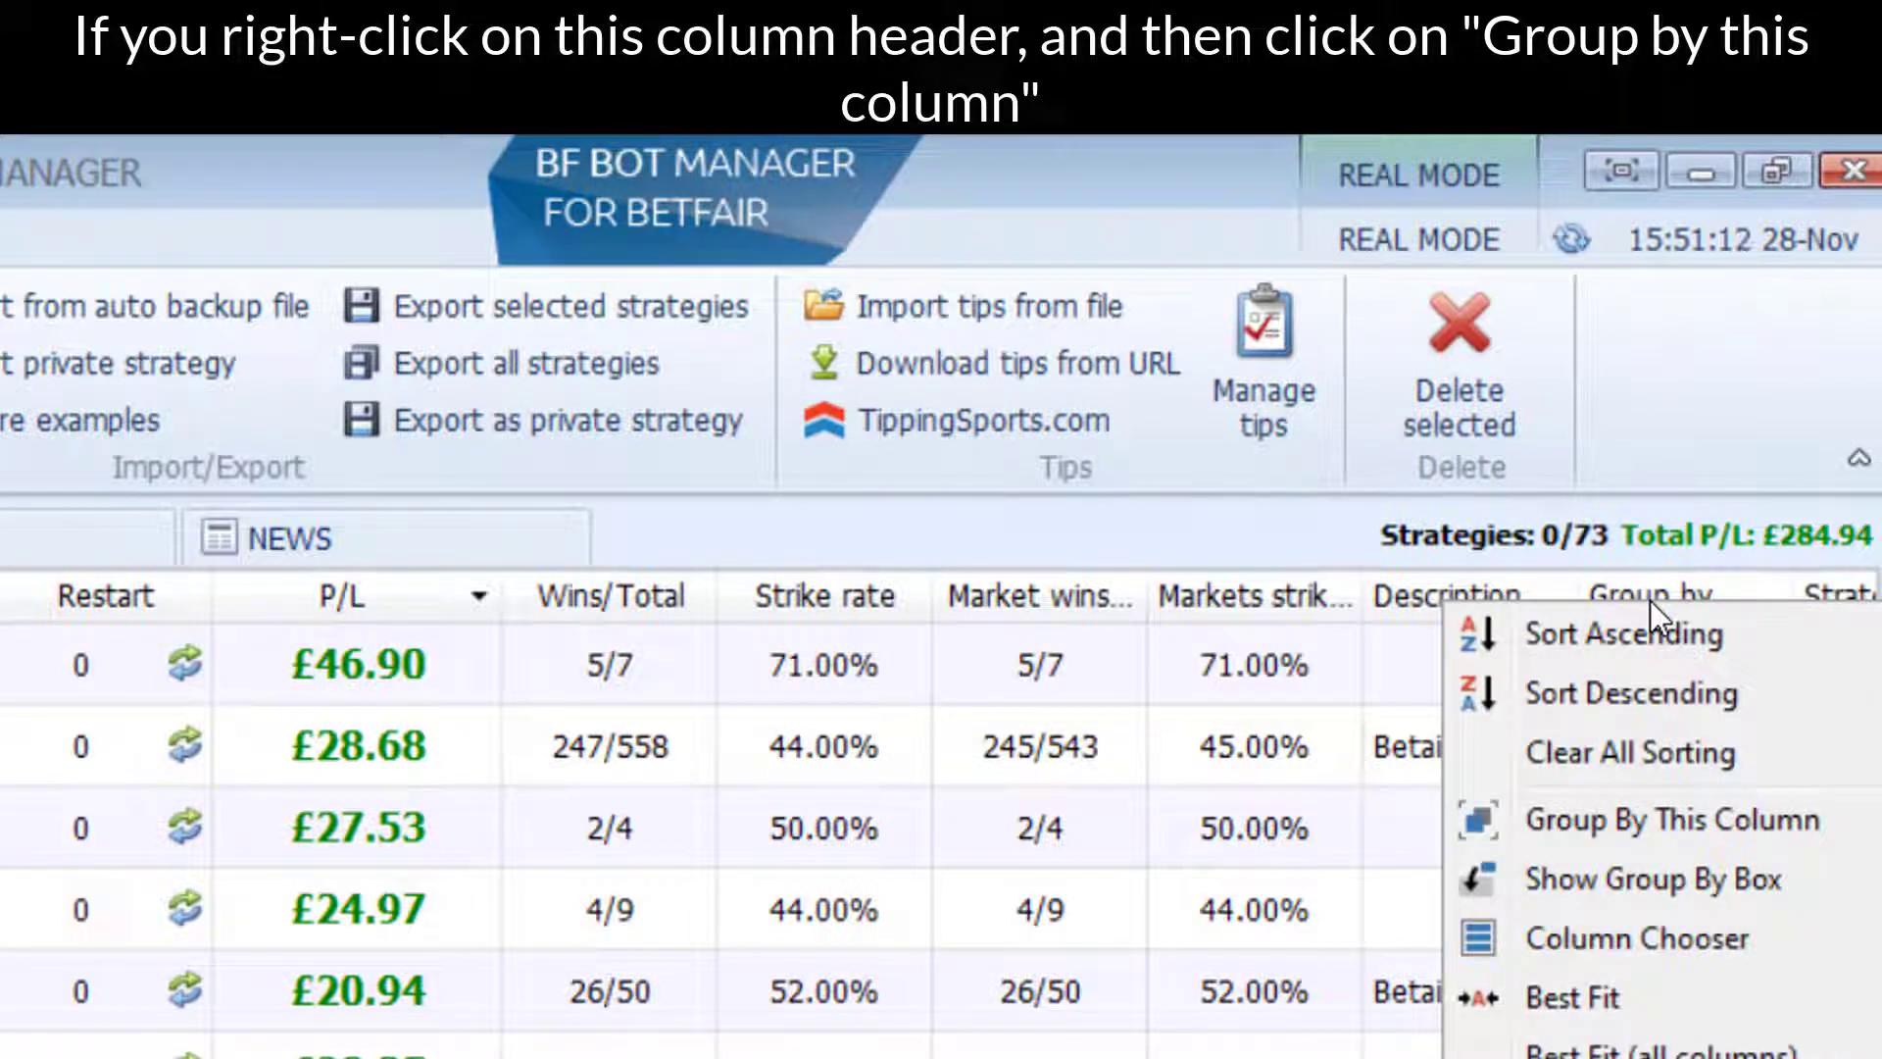
mouse_move(1674, 839)
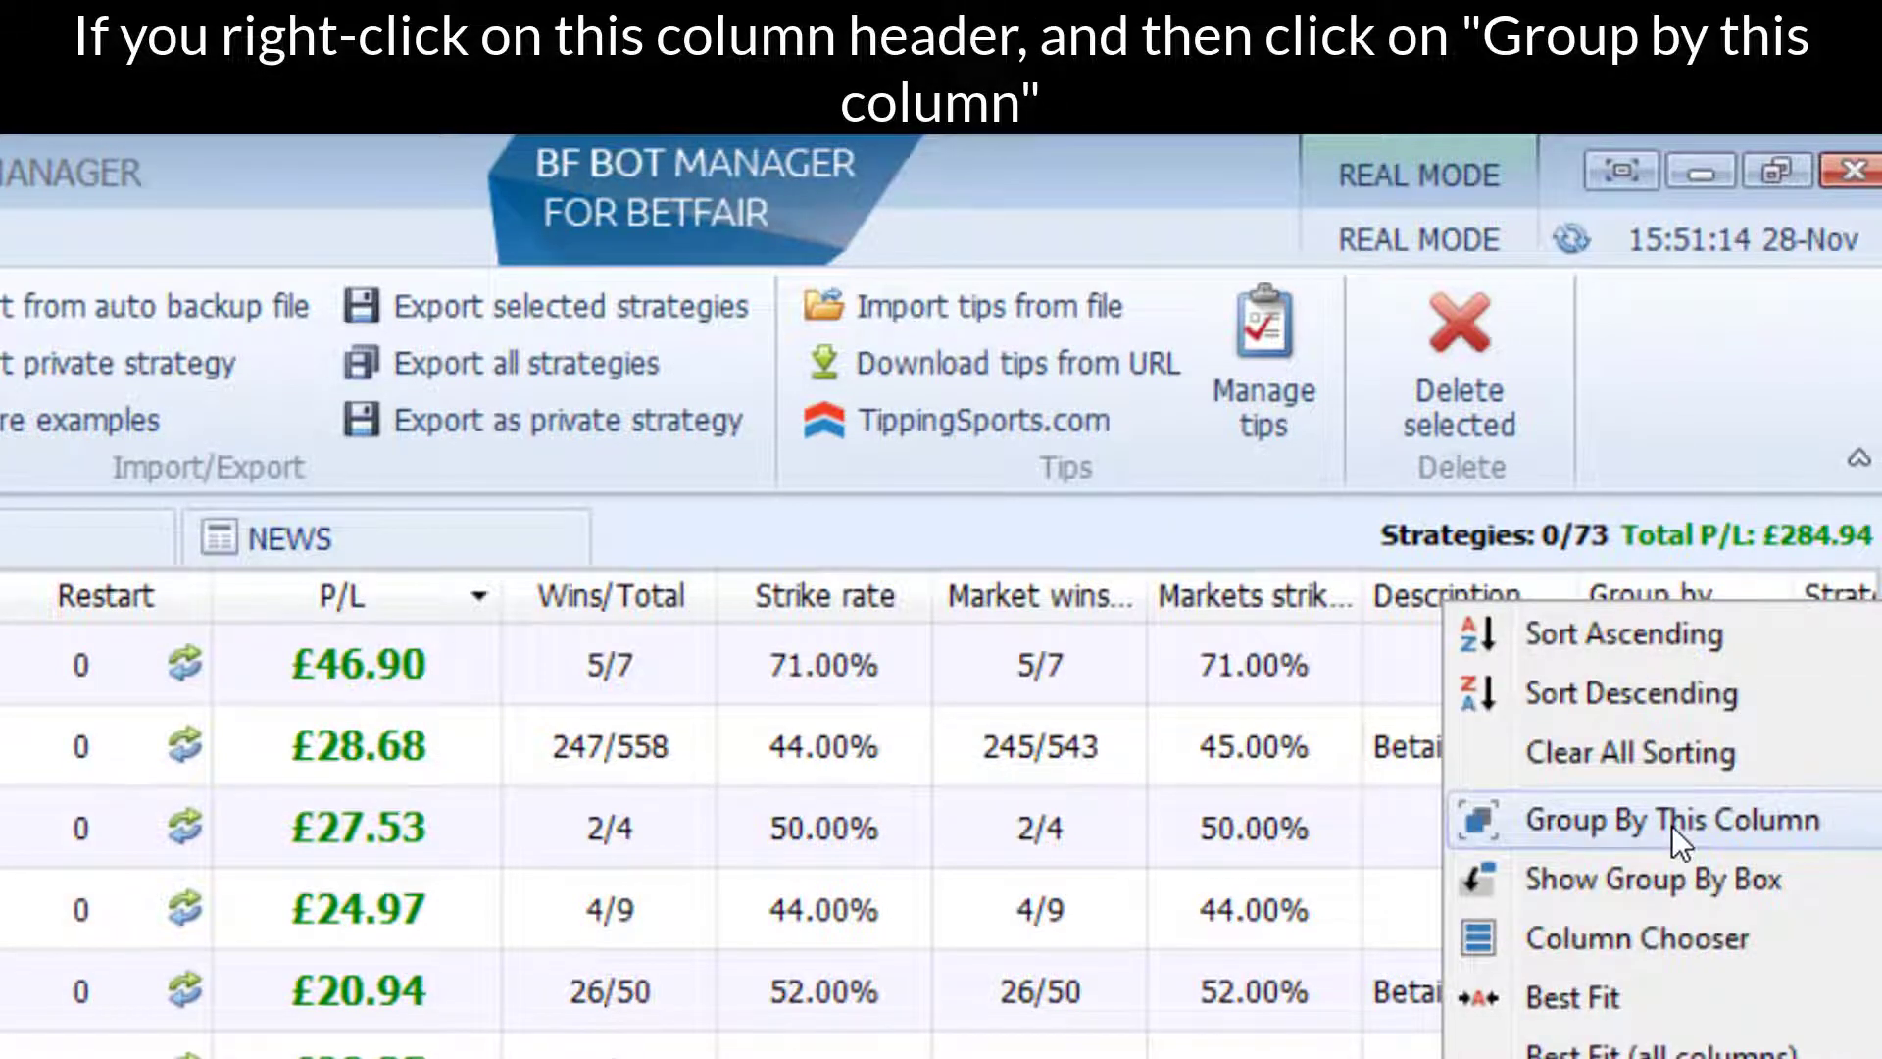
left_click(1670, 819)
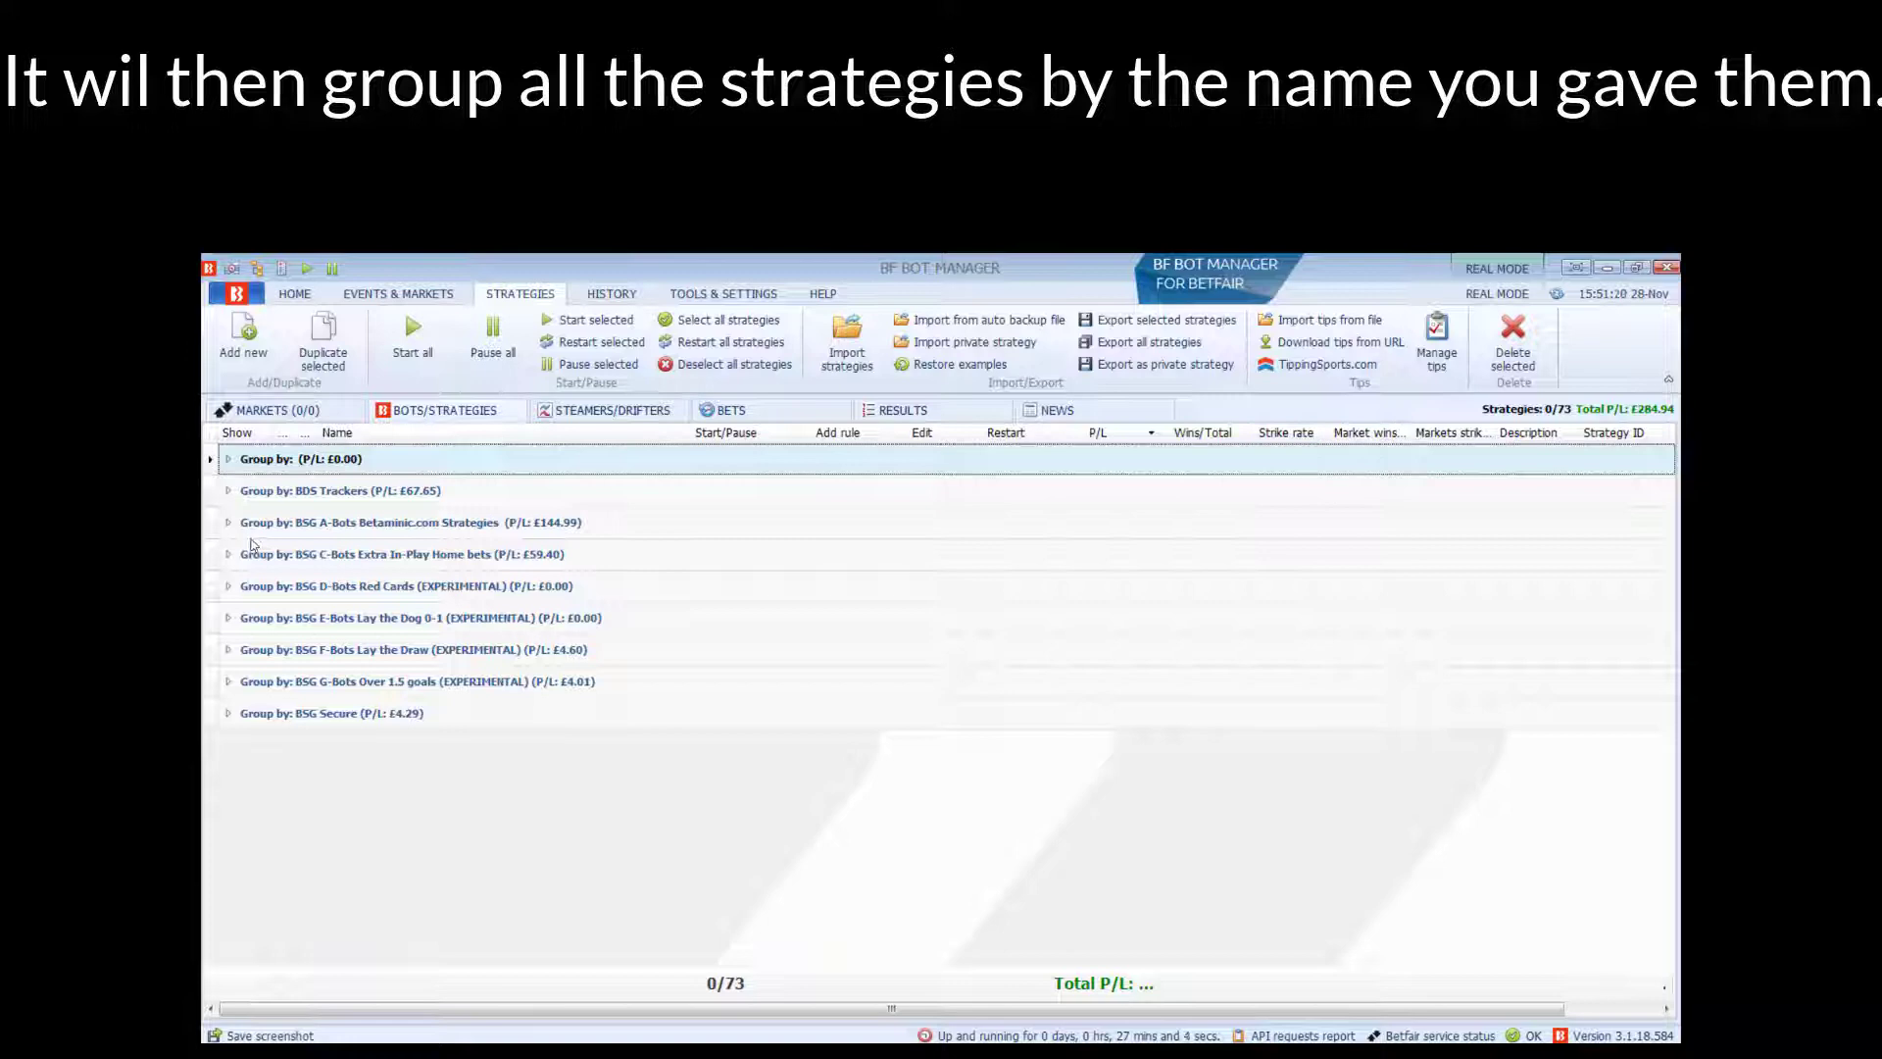
Step: Expand the BSG A-Bots Betaminic.com Strategies group to show its seven strategies and £144.99 subtotal
left_click(227, 522)
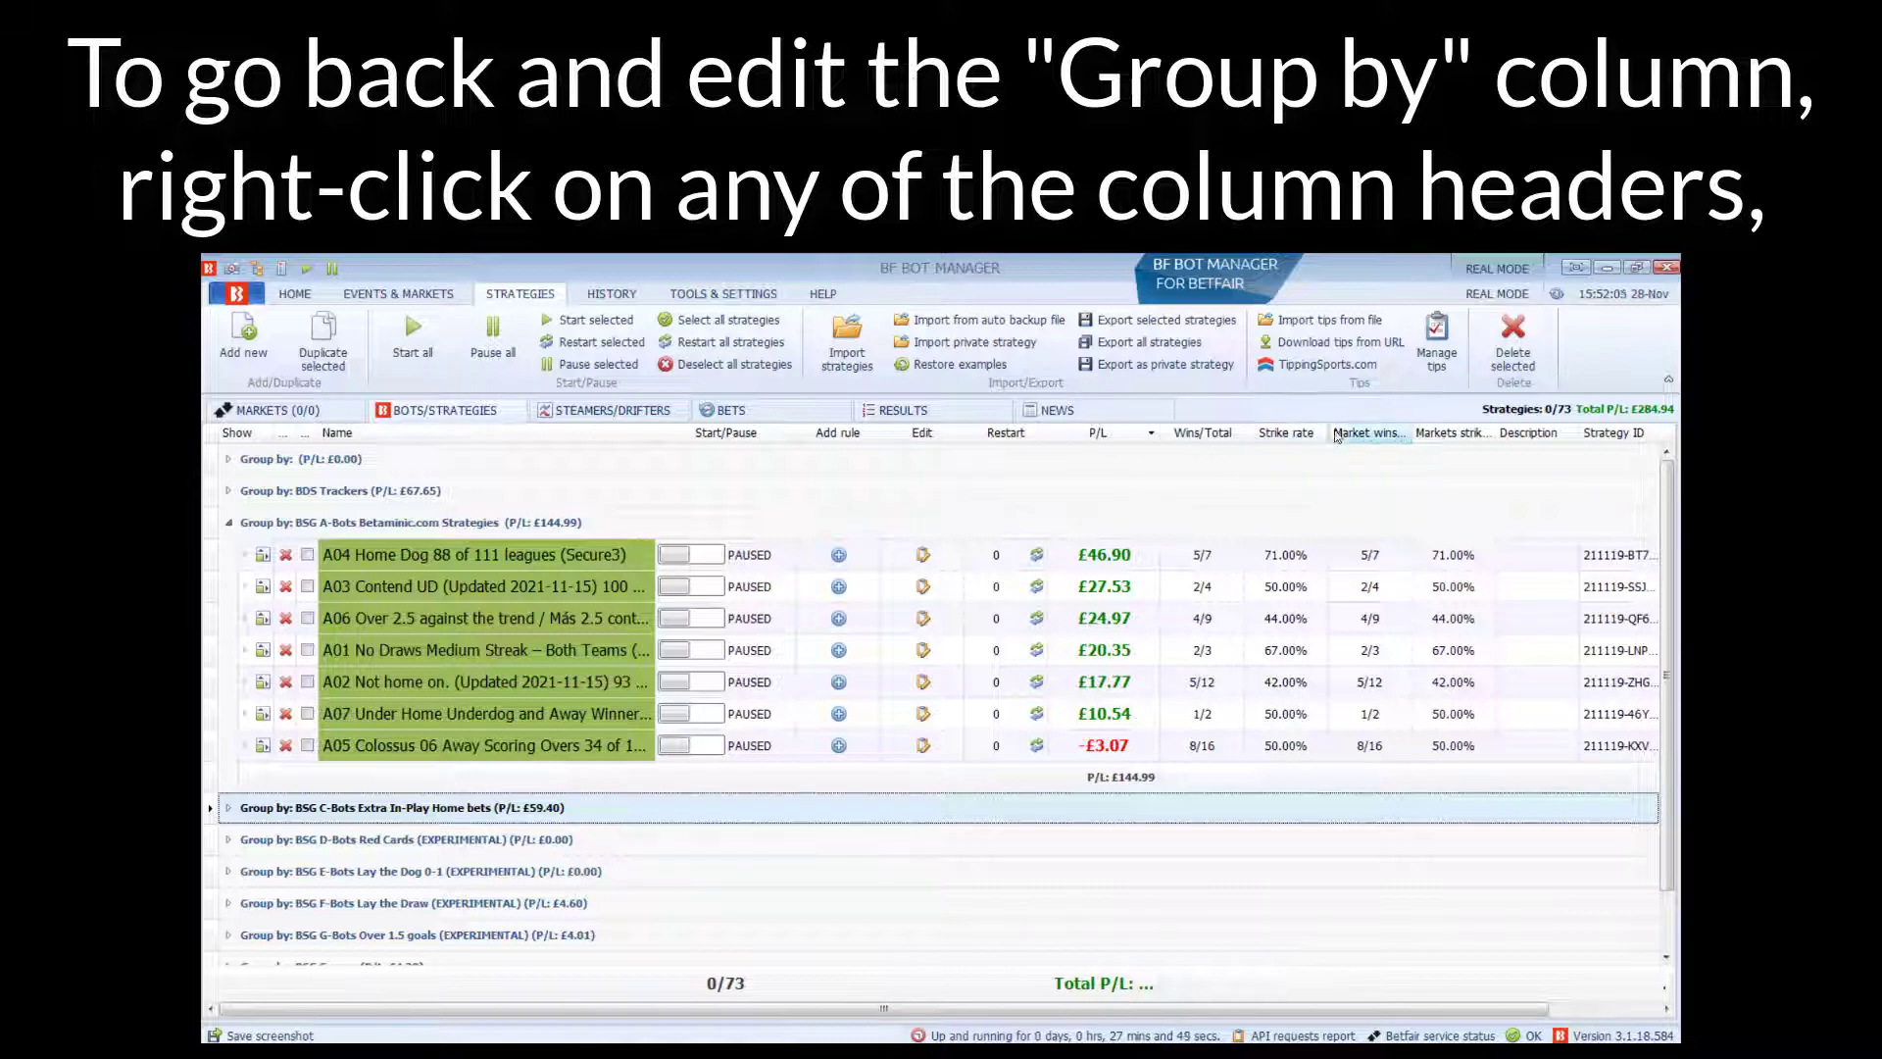
Step: Clear the grouping so the strategies return to one flat, ungrouped list
right_click(1368, 431)
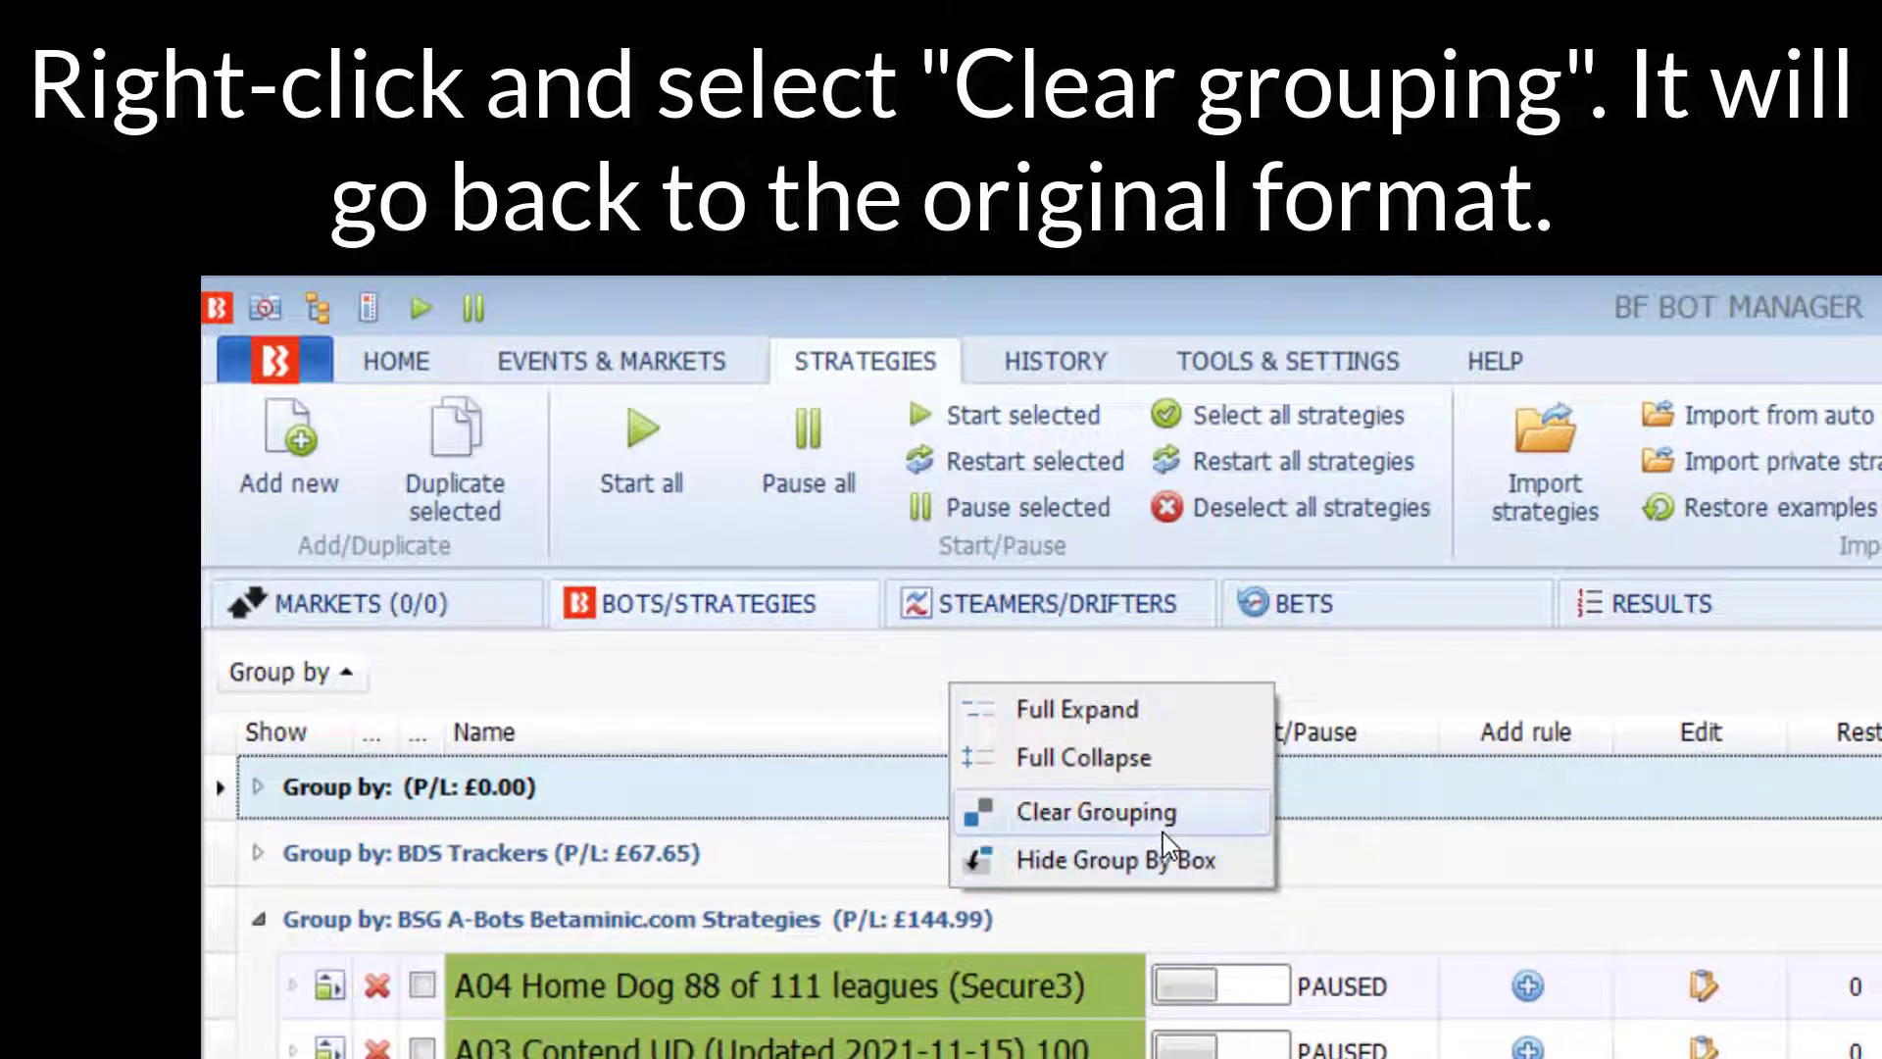
left_click(1098, 812)
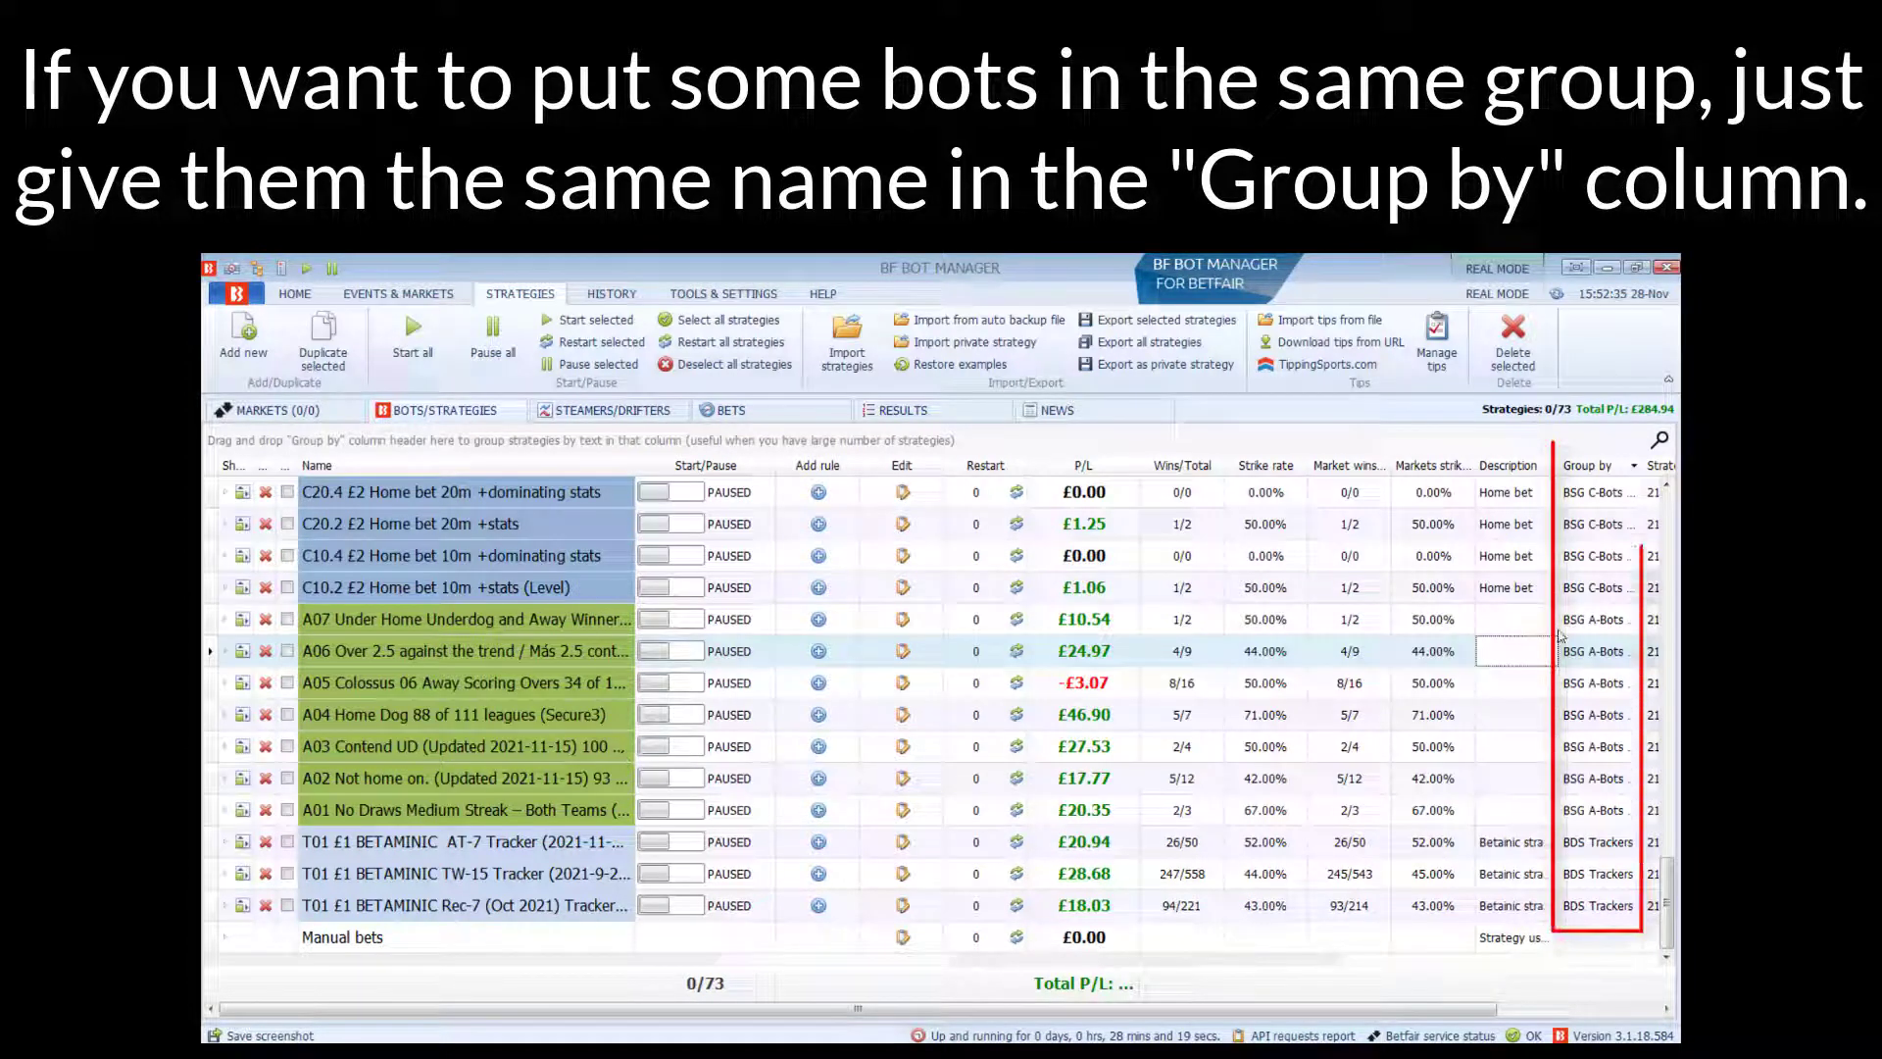
Step: Edit the A07 strategy's Group by entry and regroup the grid by Group by, all groups expanded
double_click(1599, 619)
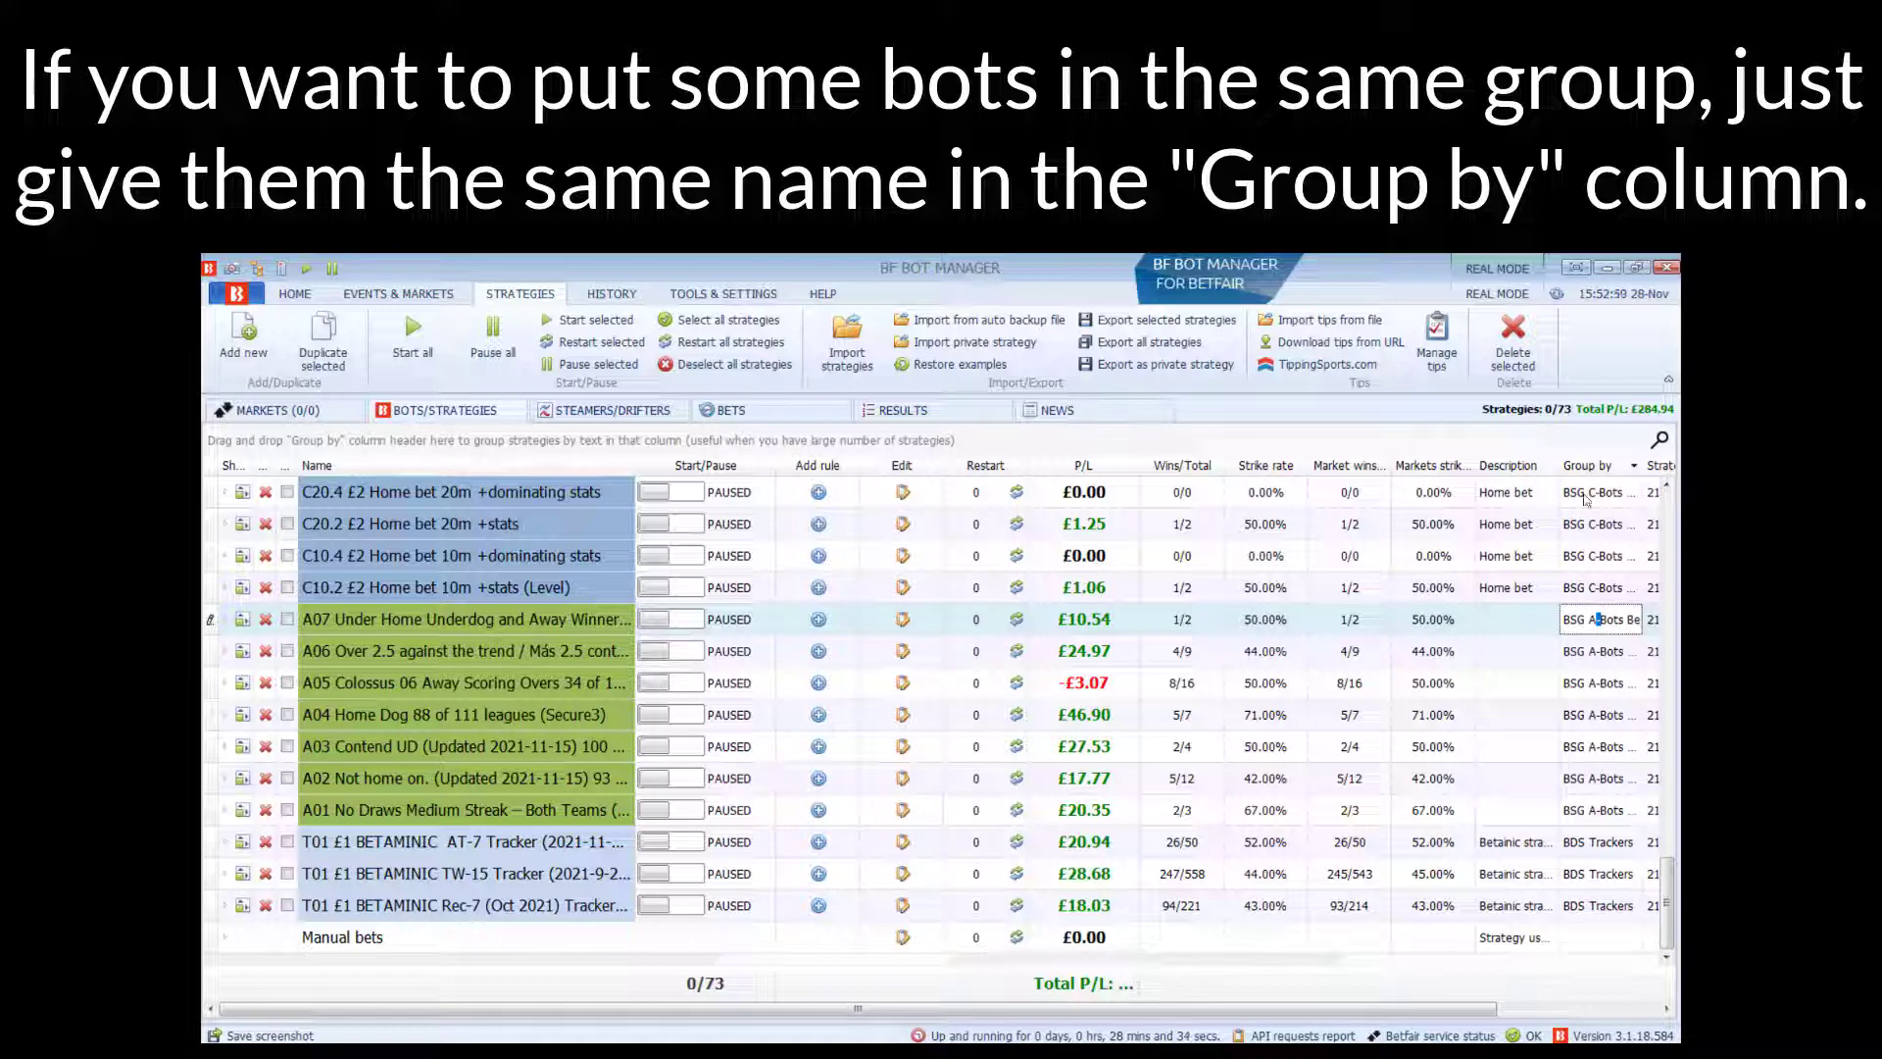
right_click(1588, 465)
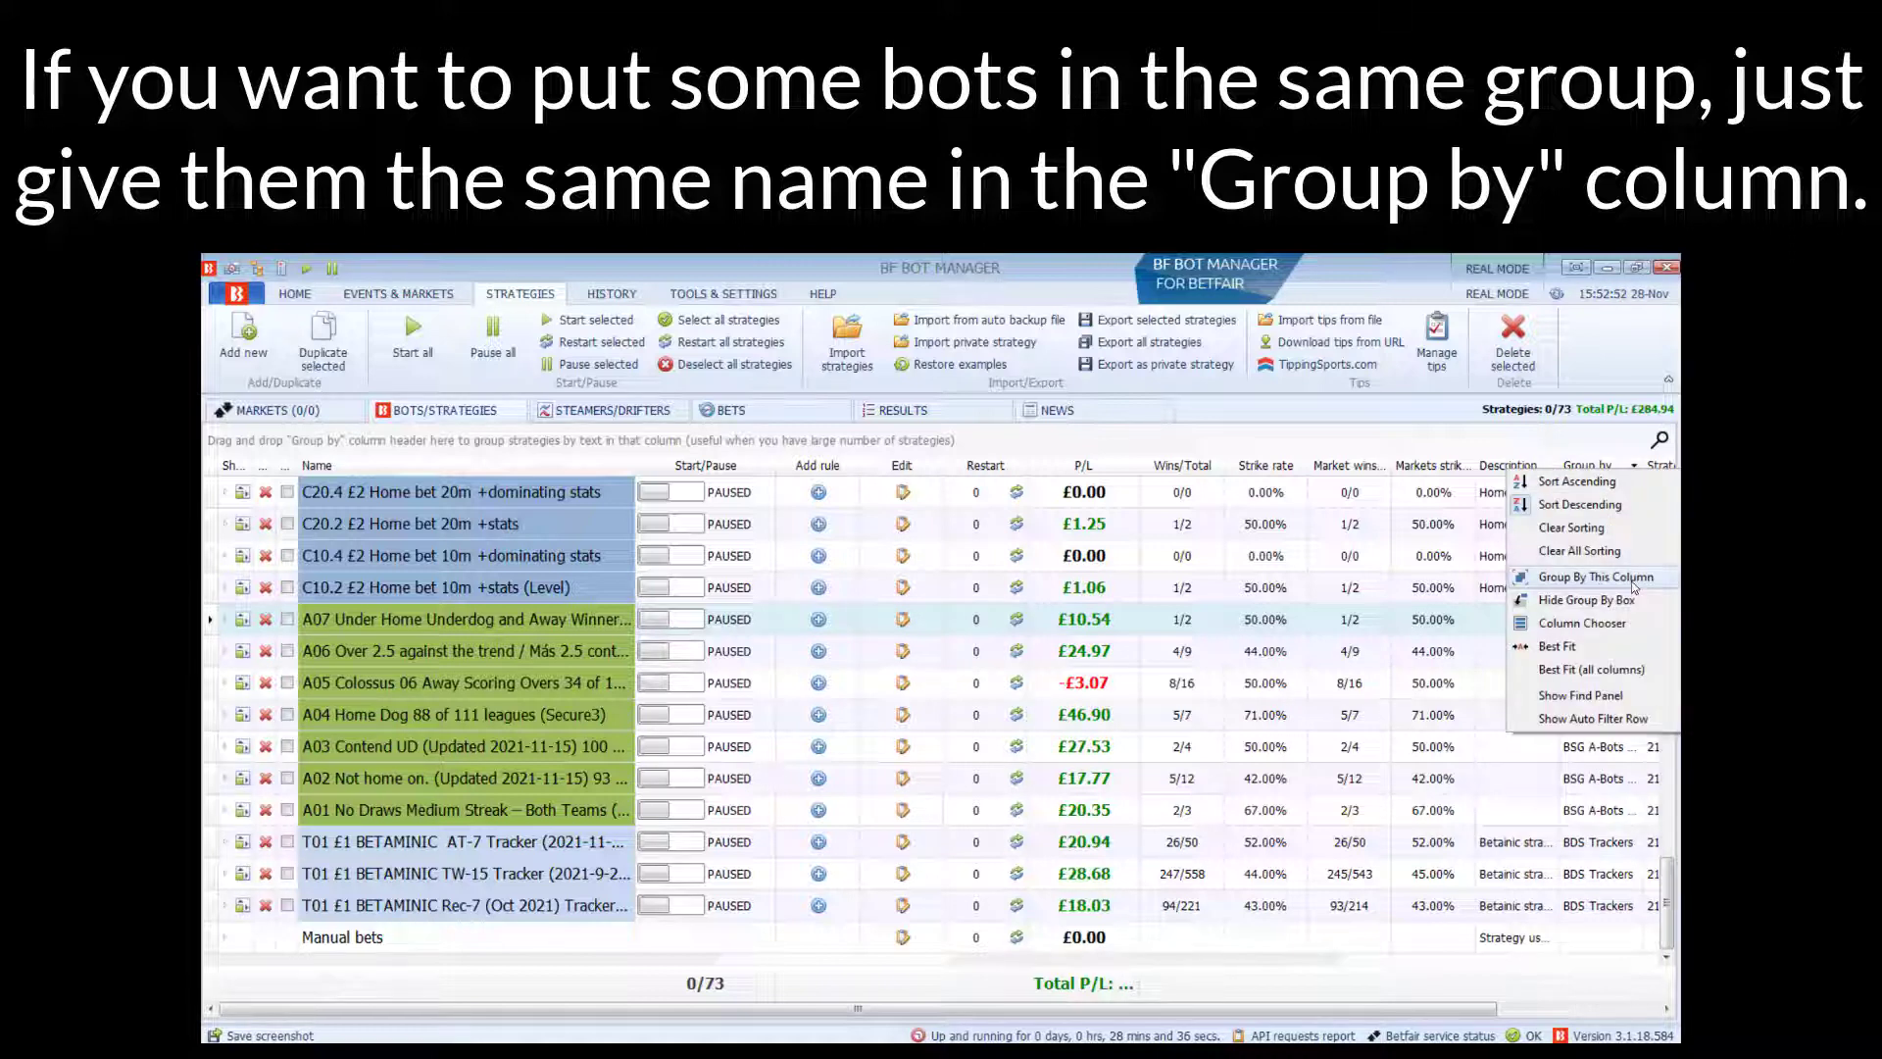
left_click(1595, 577)
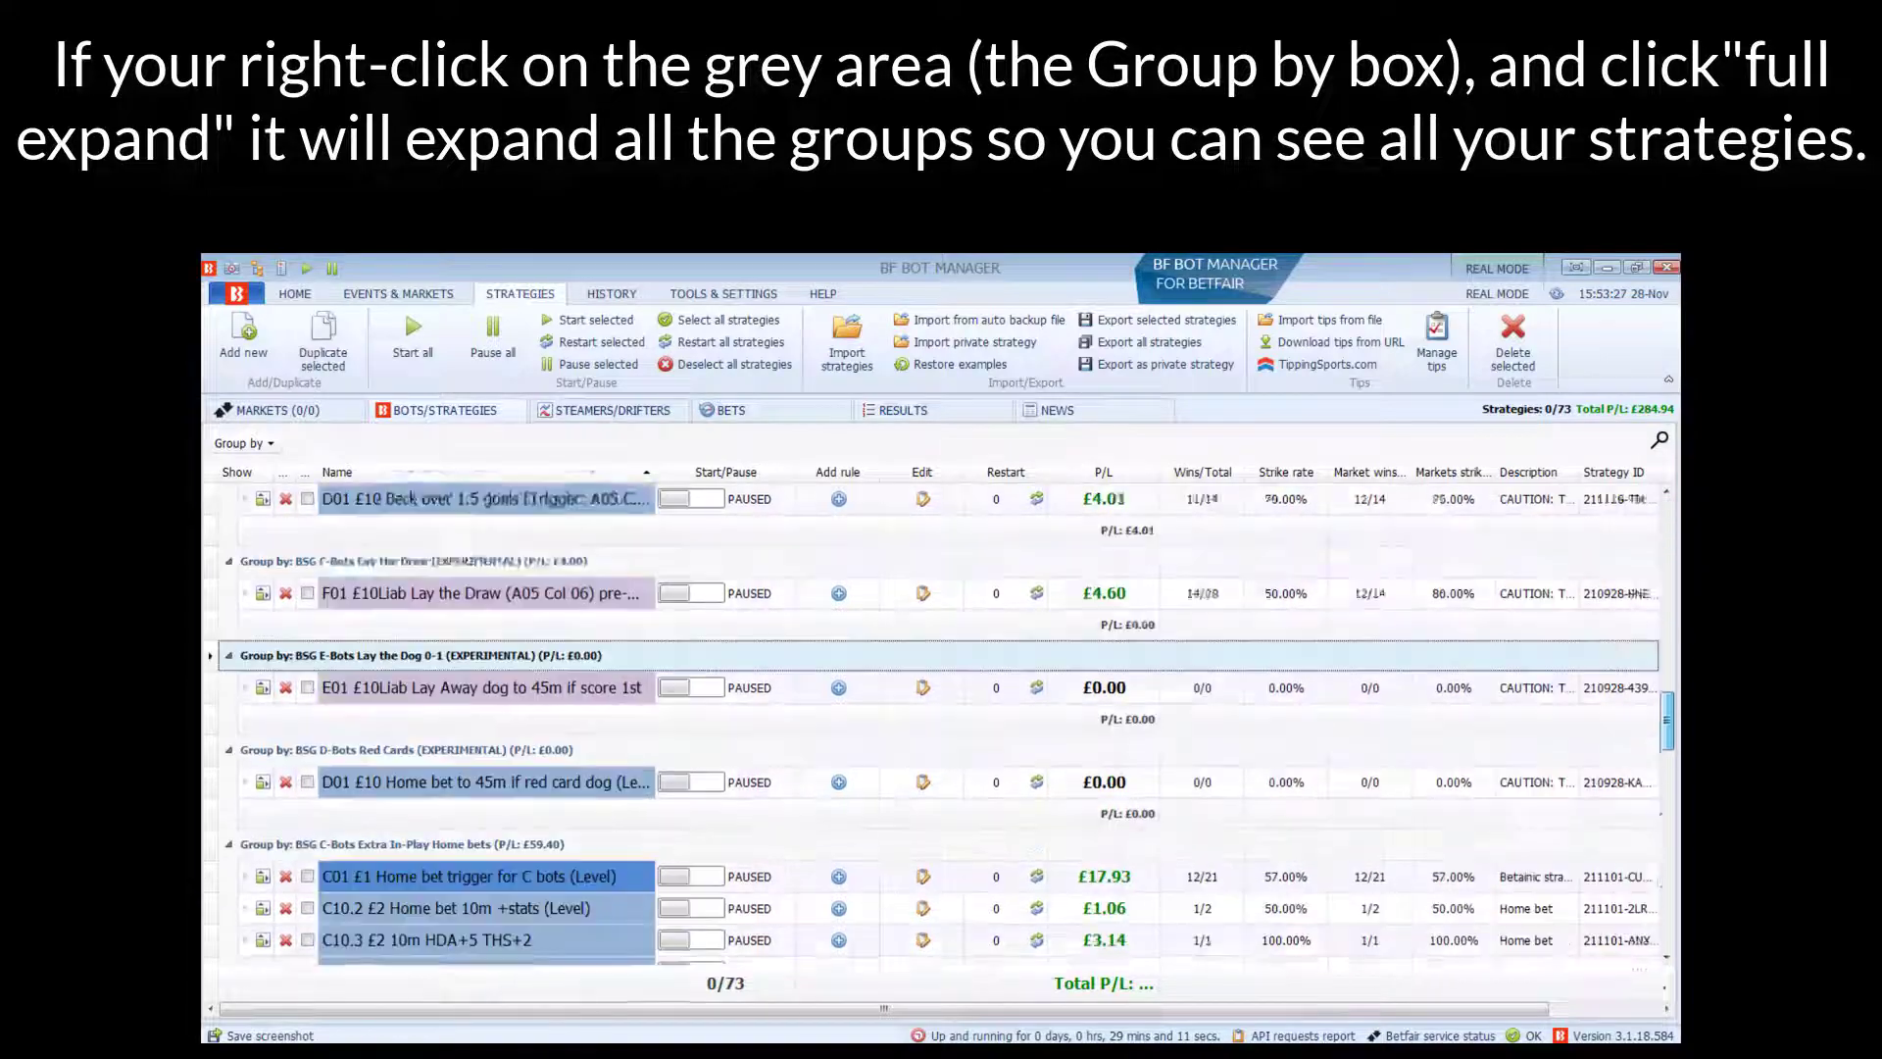
Step: Fully collapse every strategy group, leaving only group names with P/L totals
scroll("down", 3)
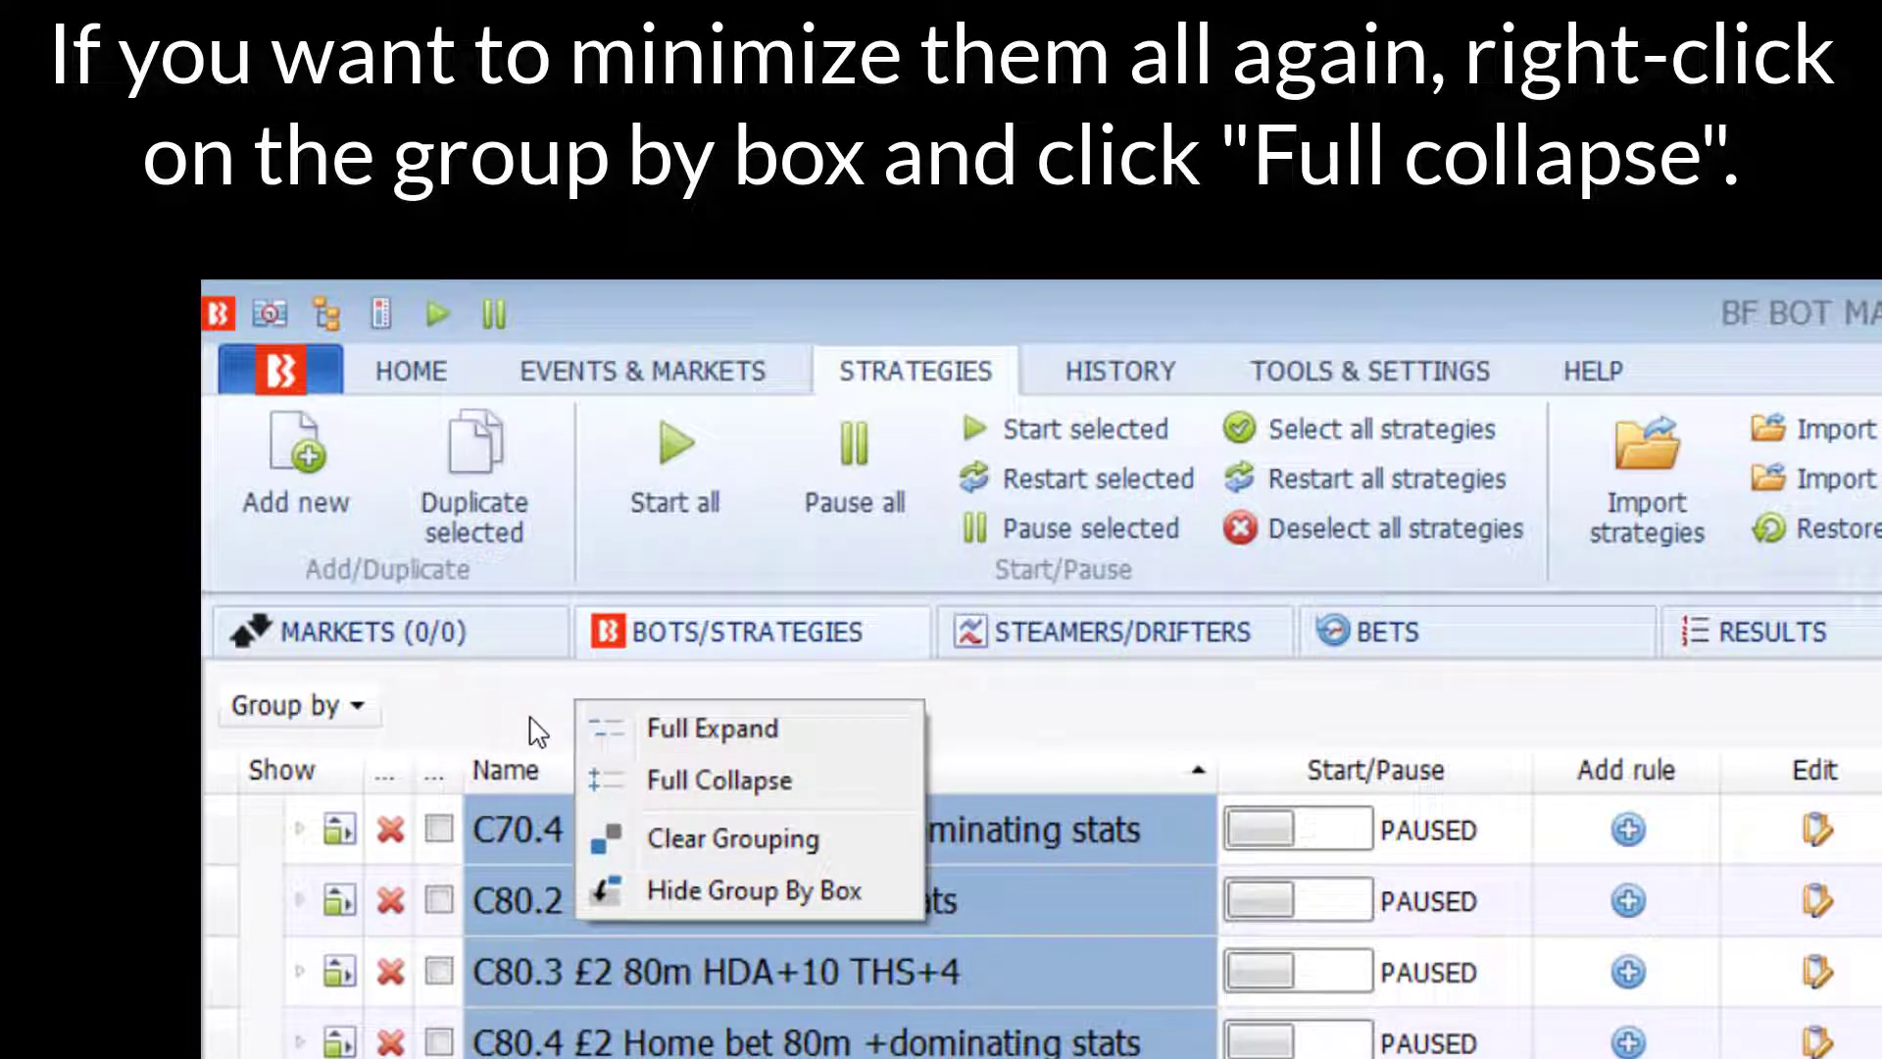
mouse_move(784, 792)
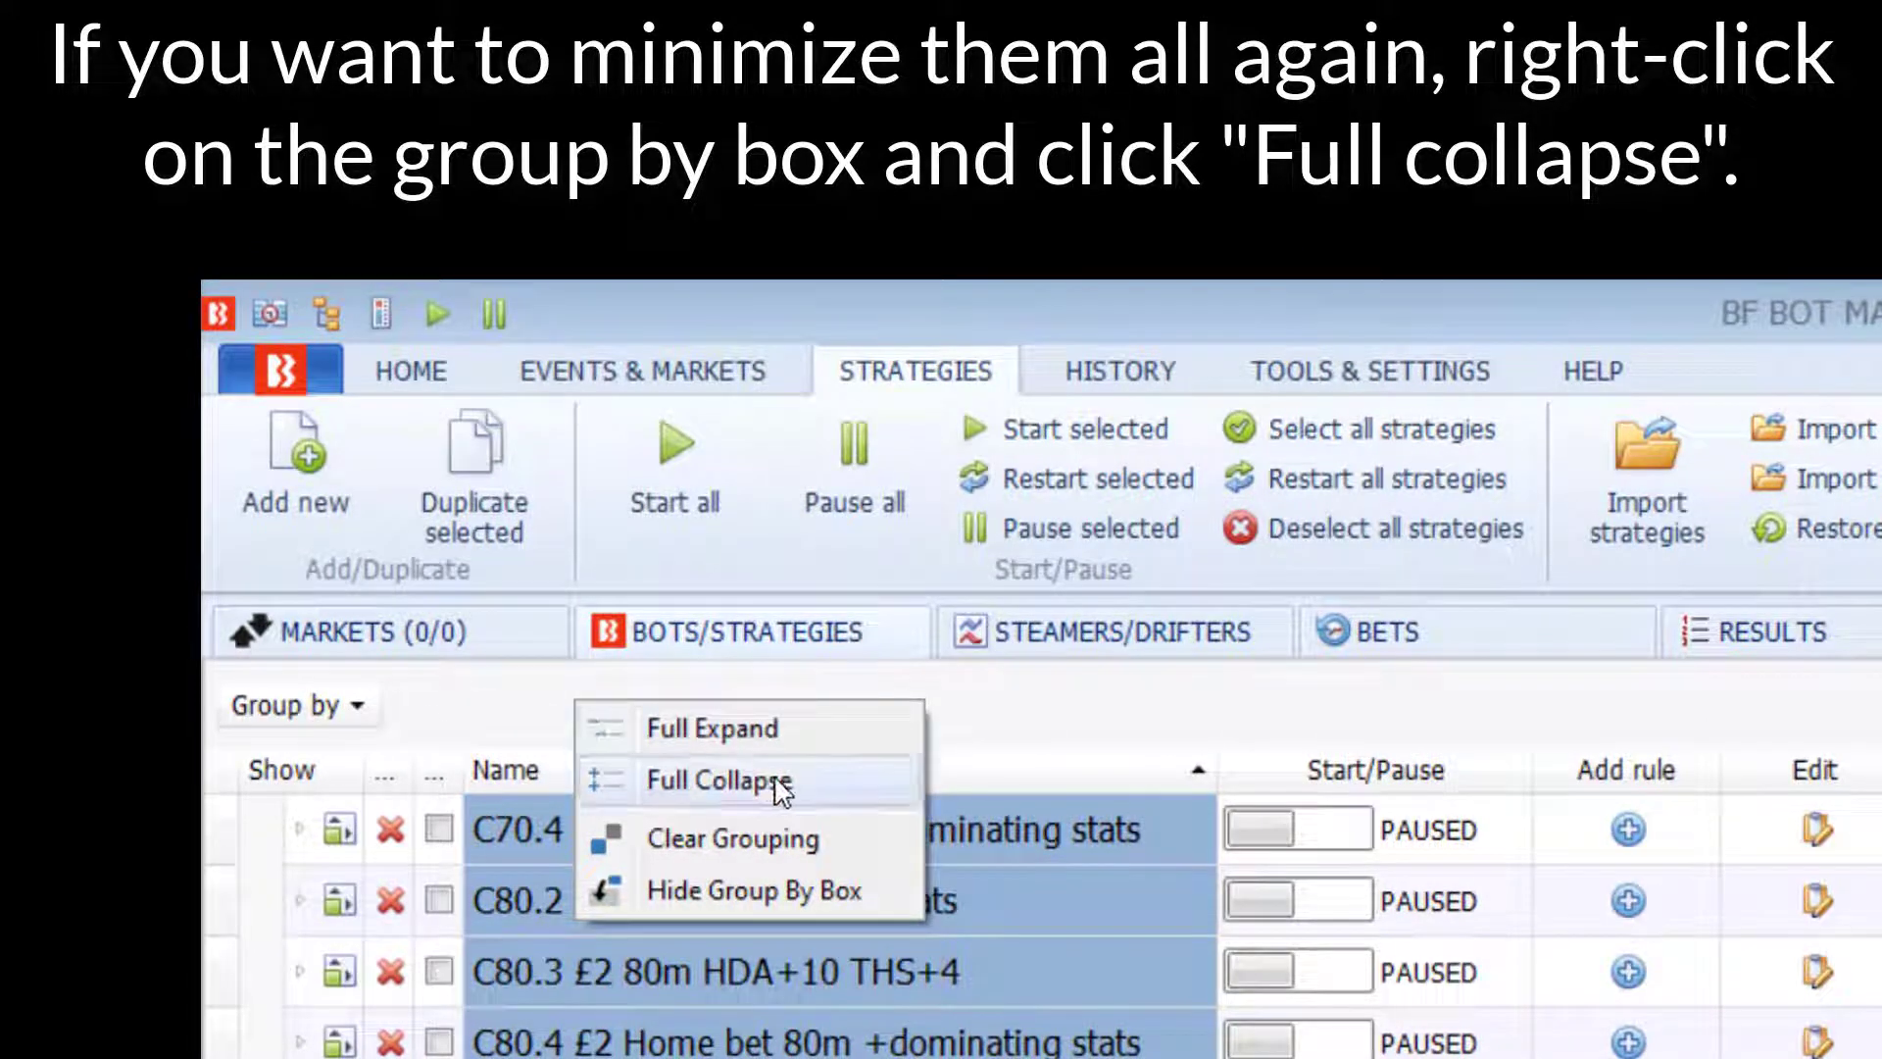
left_click(718, 780)
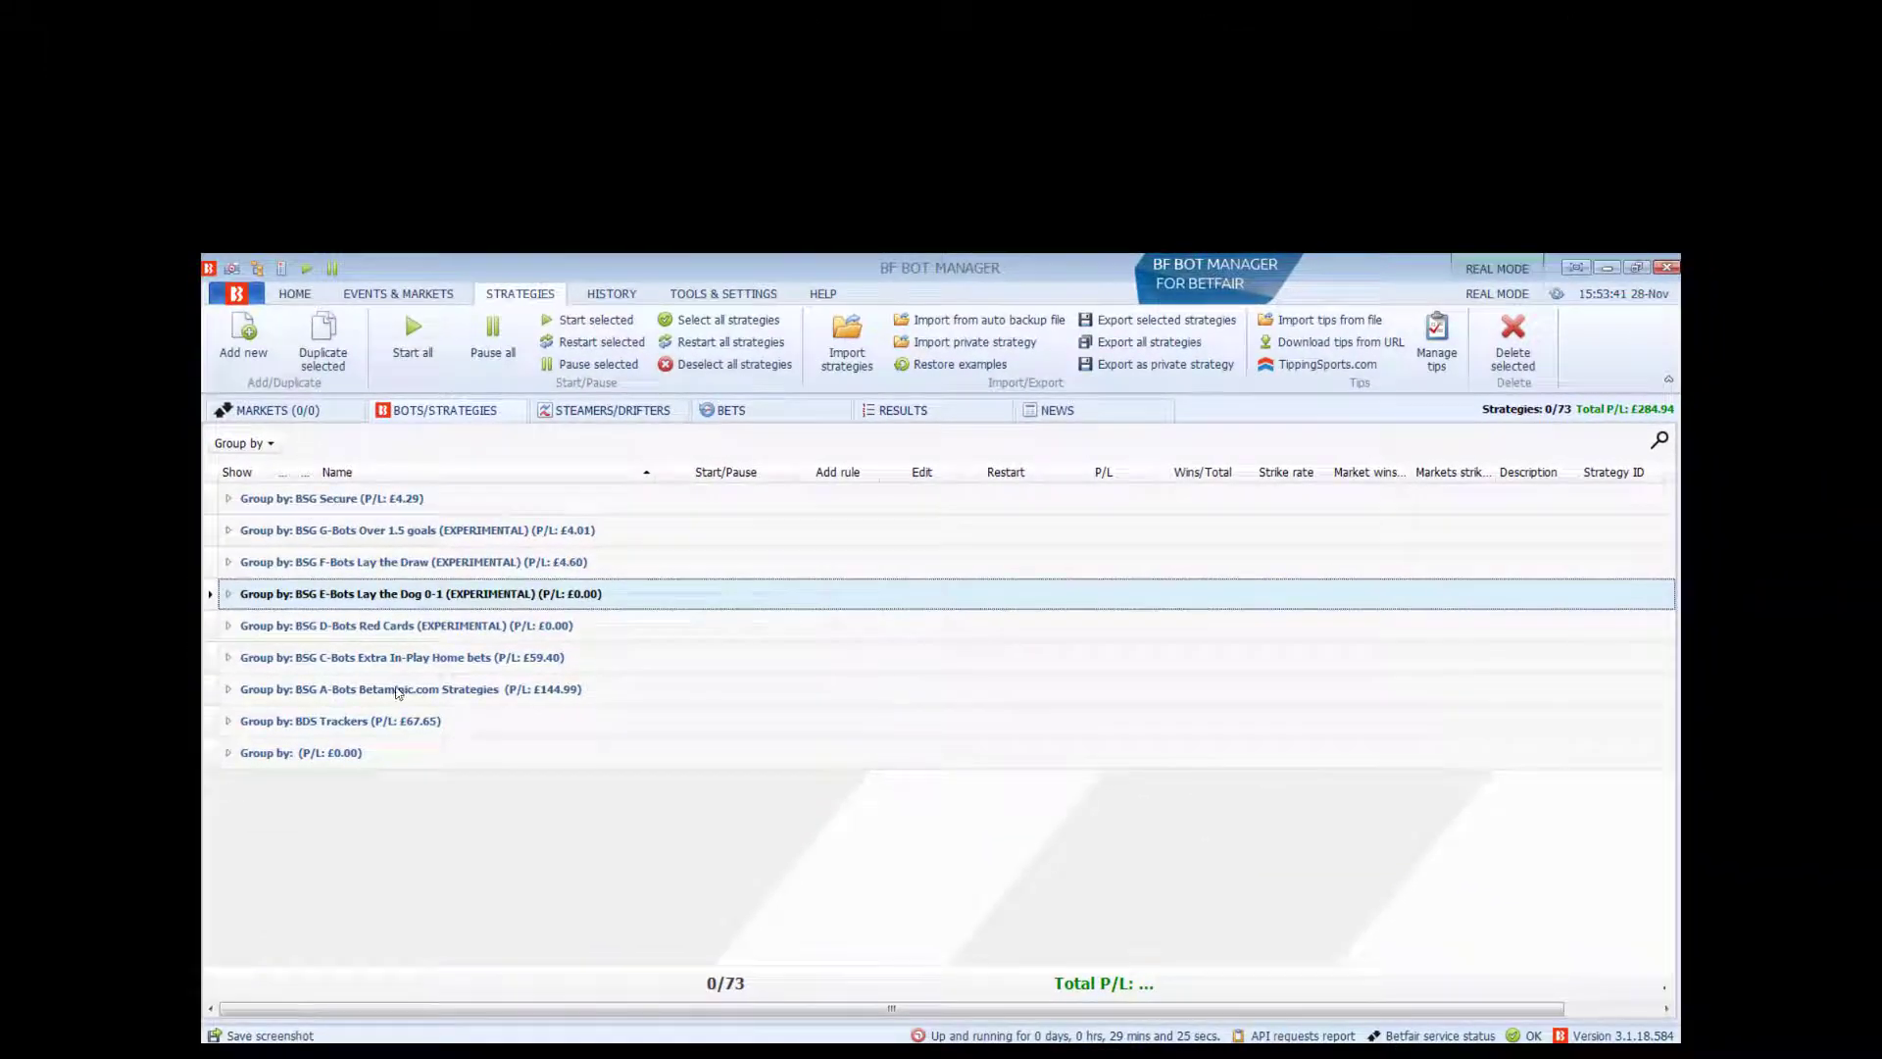
Step: Sort the collapsed groups alphabetically ascending, from the unnamed group down to BSG Secure
left_click(241, 443)
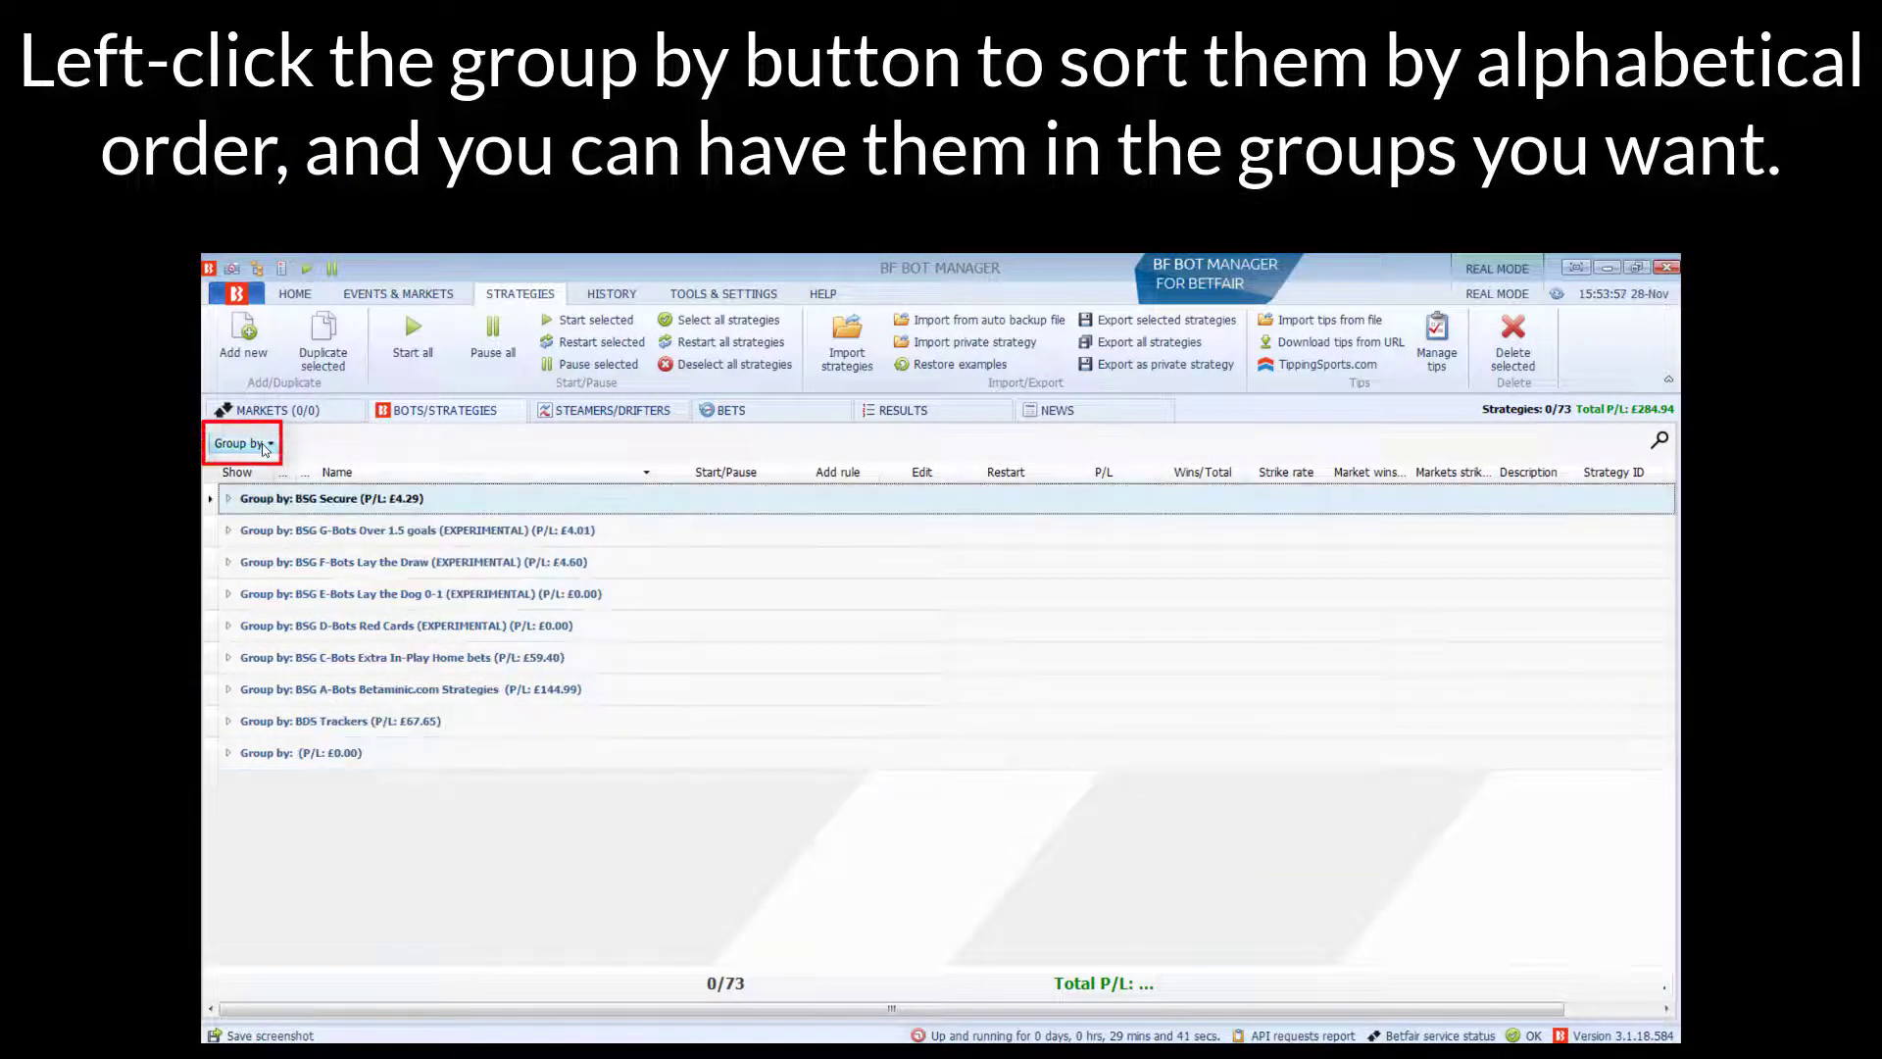
left_click(243, 443)
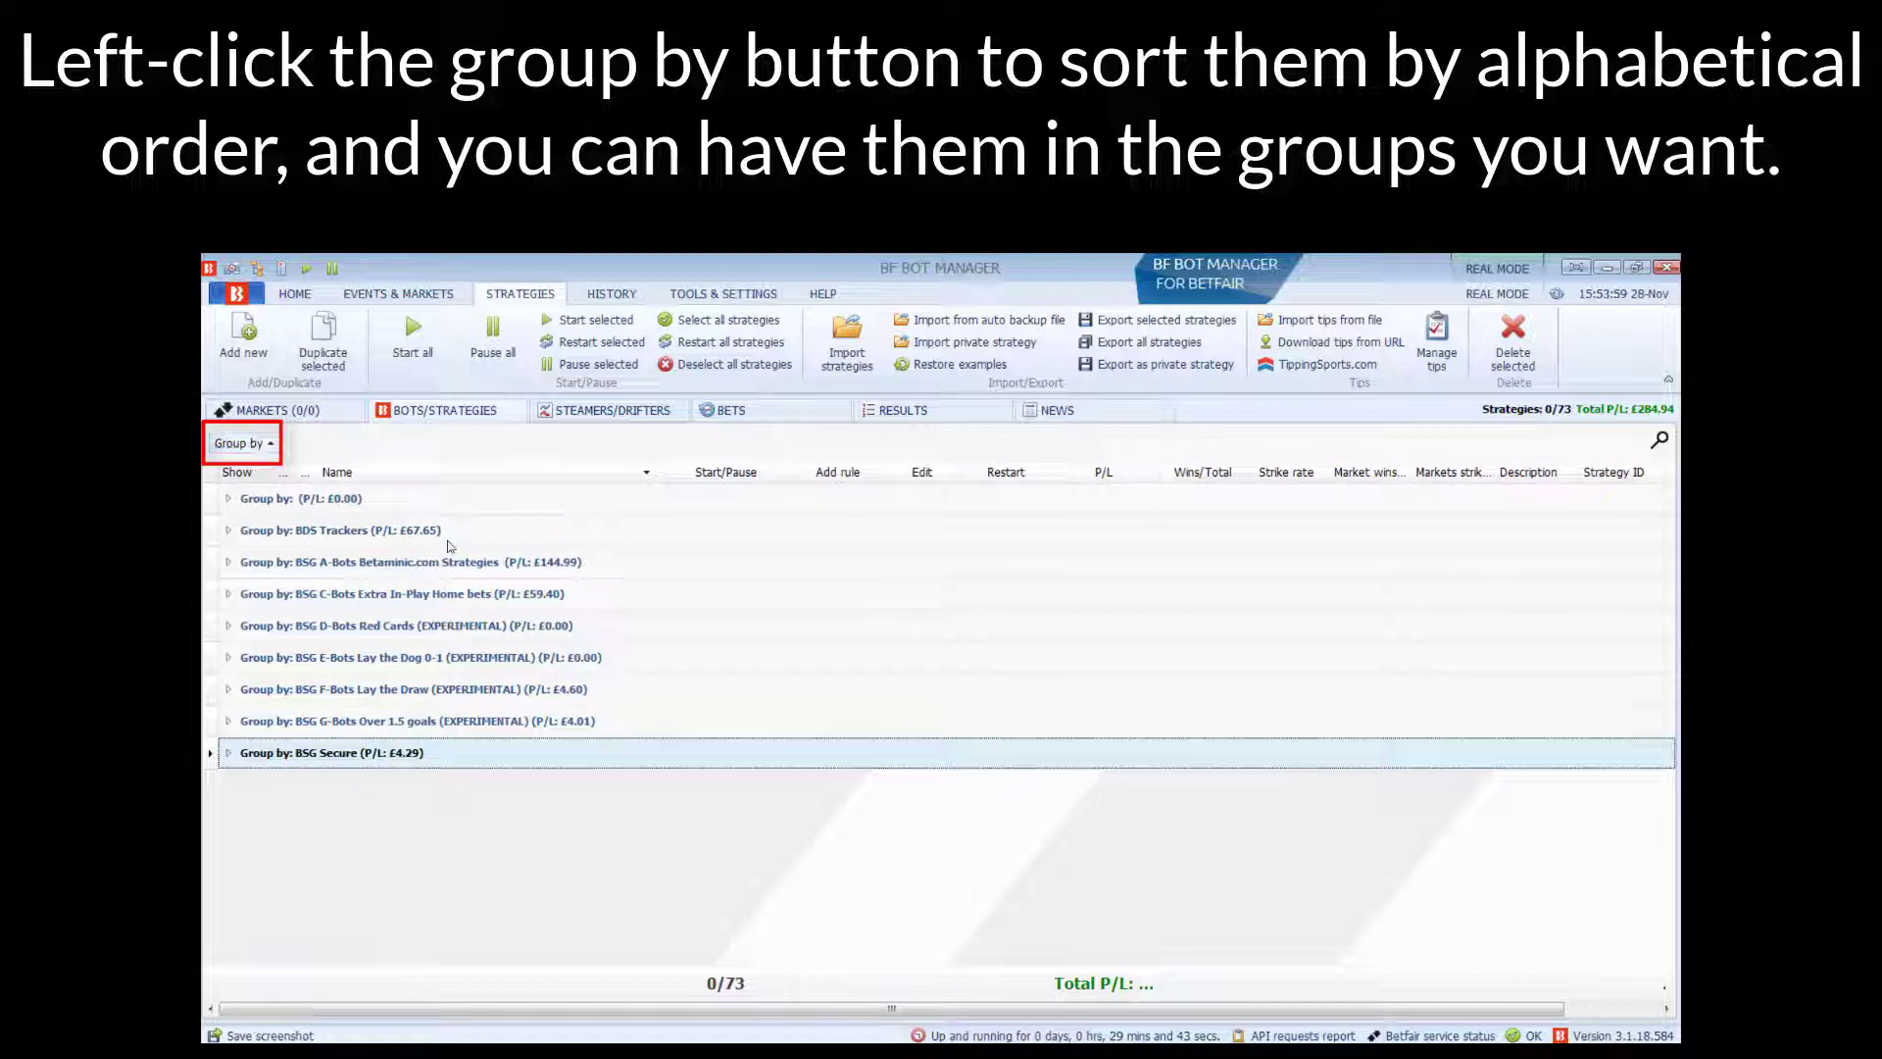
left_click(227, 560)
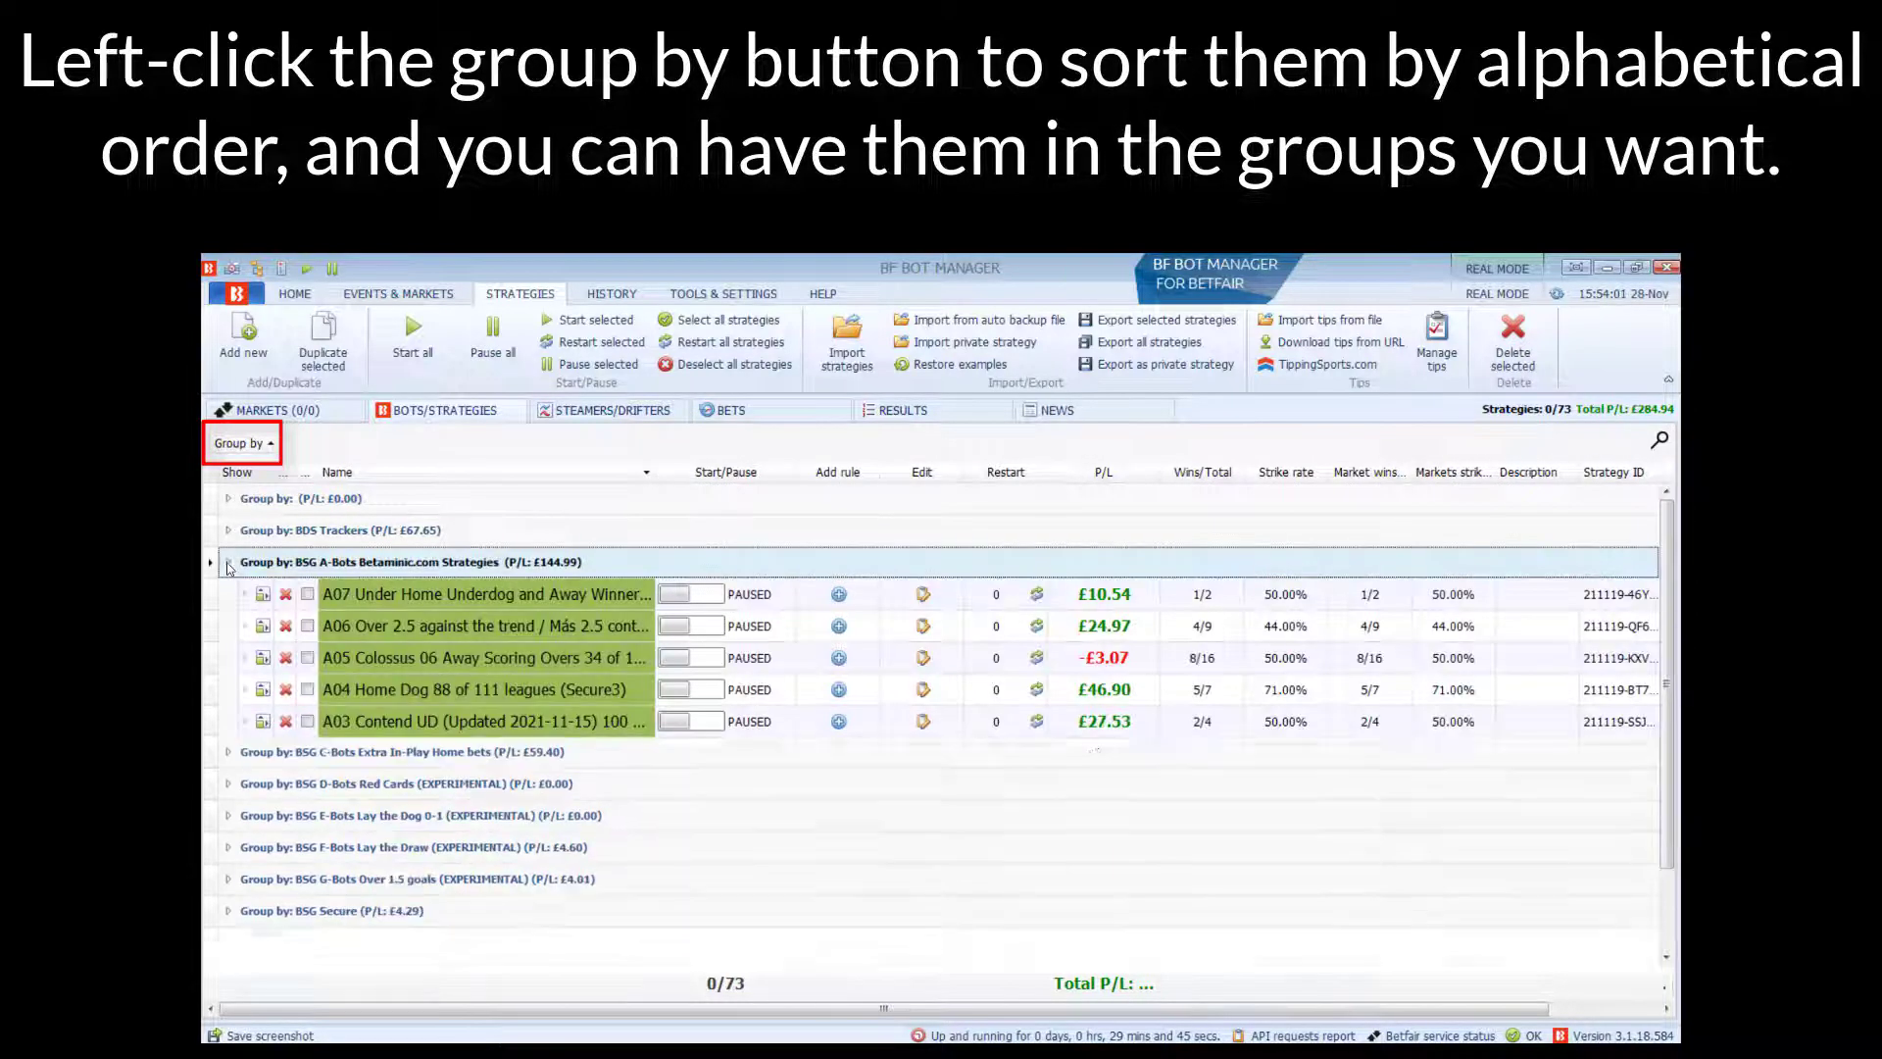
left_click(227, 561)
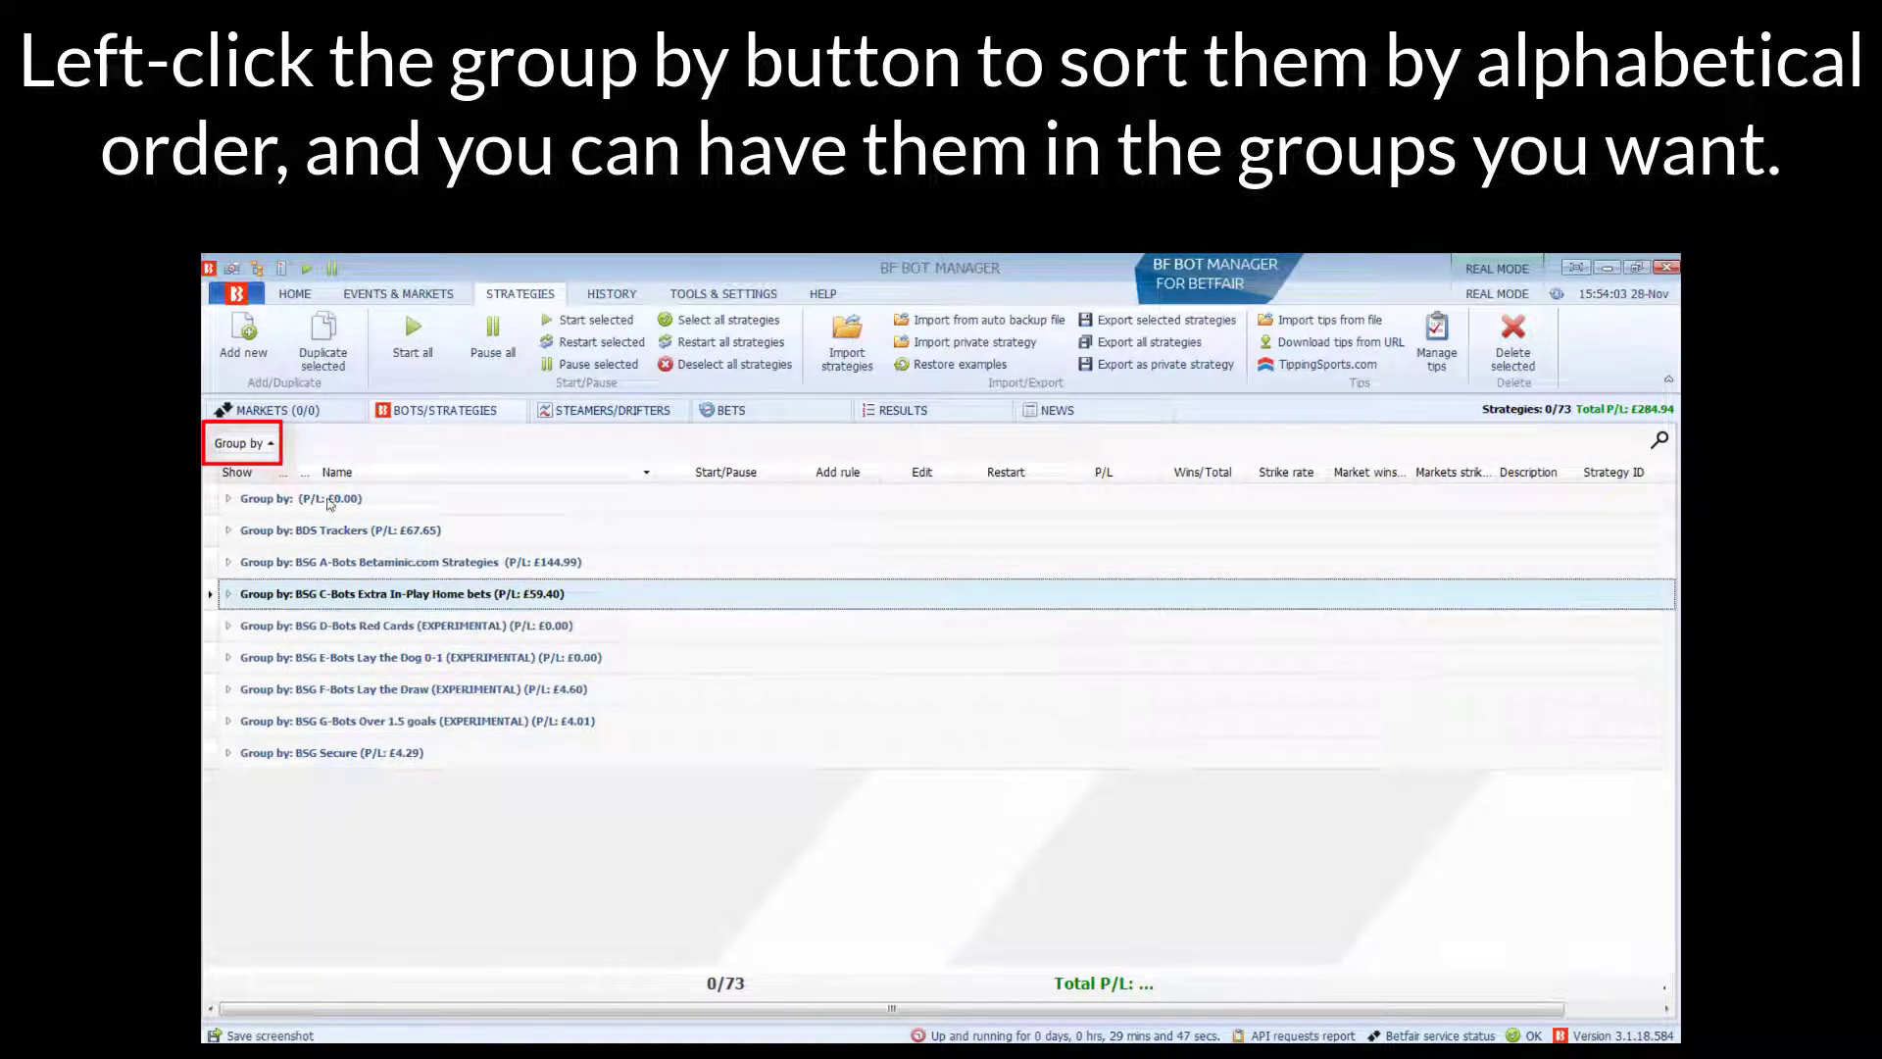